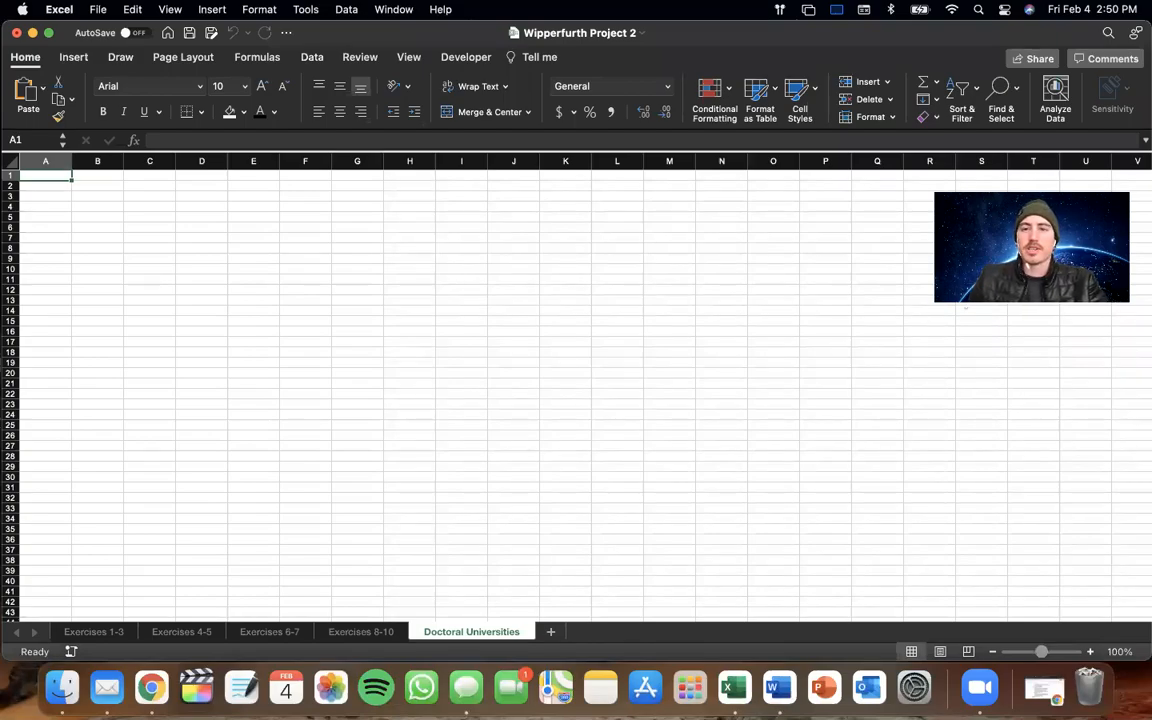
pyautogui.moveTo(556, 178)
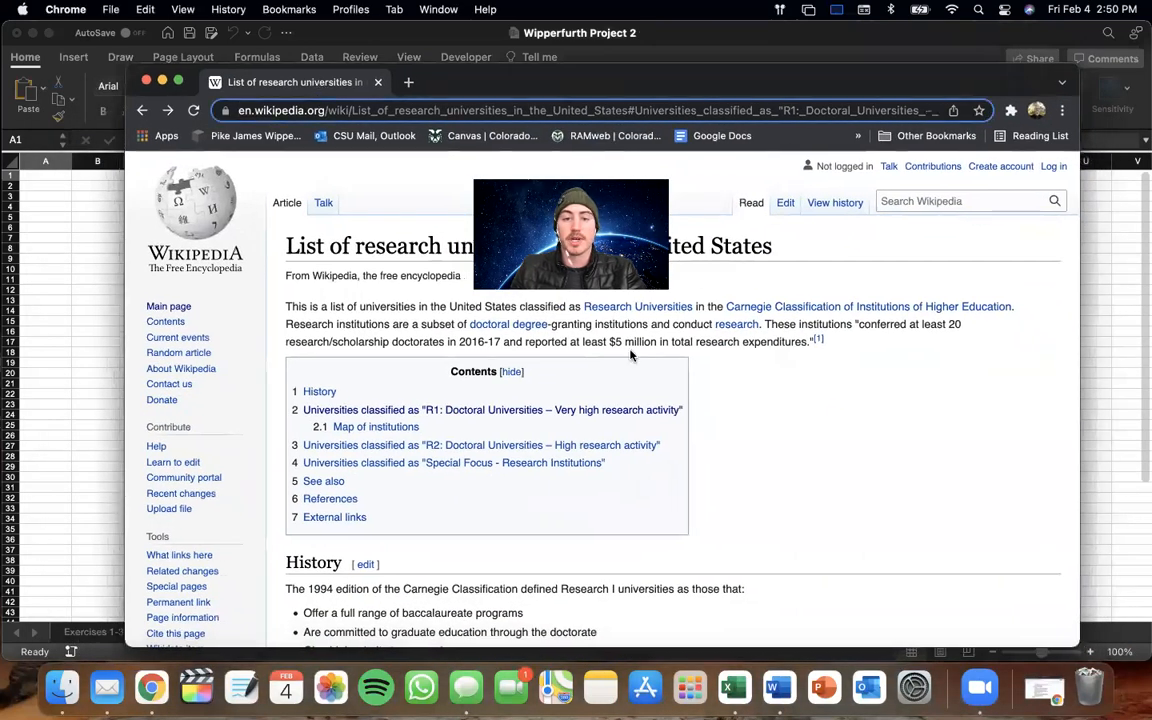
pyautogui.moveTo(755, 378)
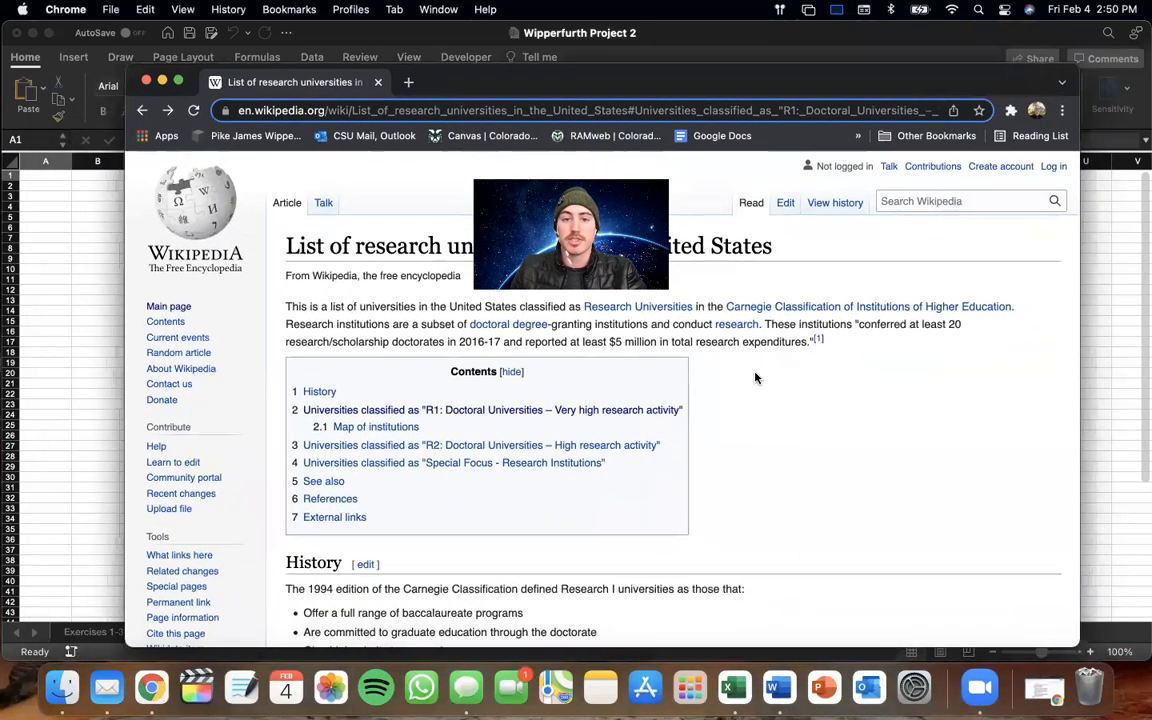
pyautogui.moveTo(848, 351)
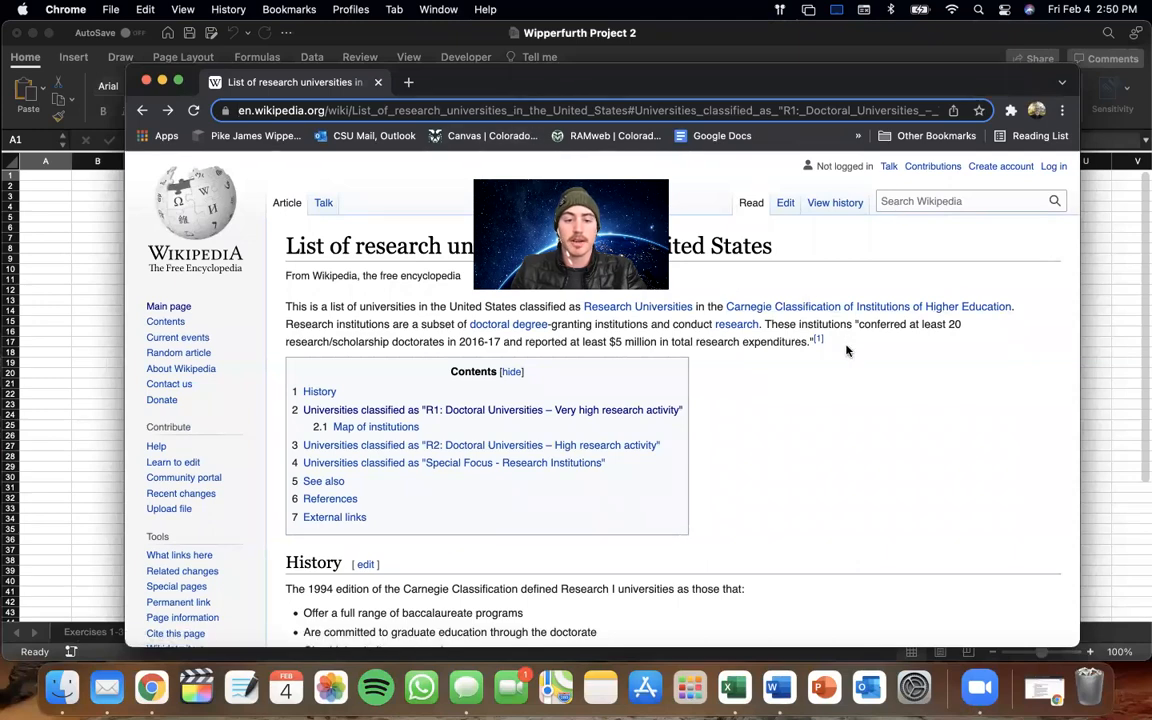
# Scroll the Wikipedia article through the R1, R2 and special-focus university tables
pyautogui.scroll(-3)
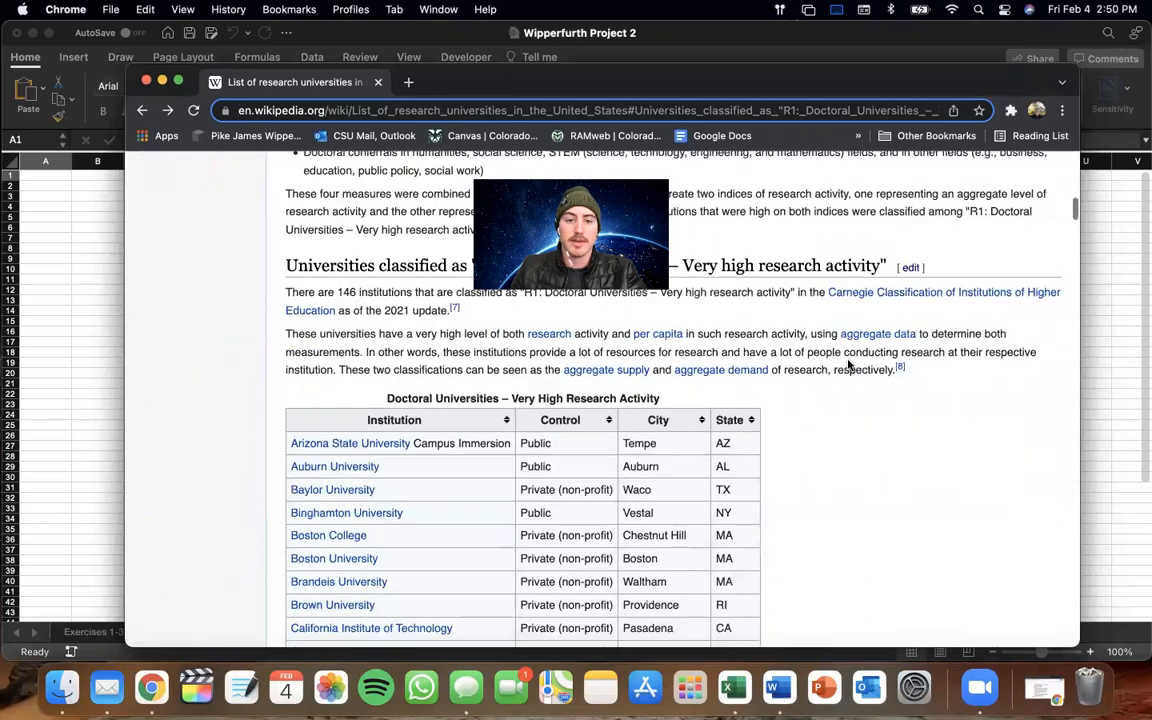
pyautogui.scroll(-3)
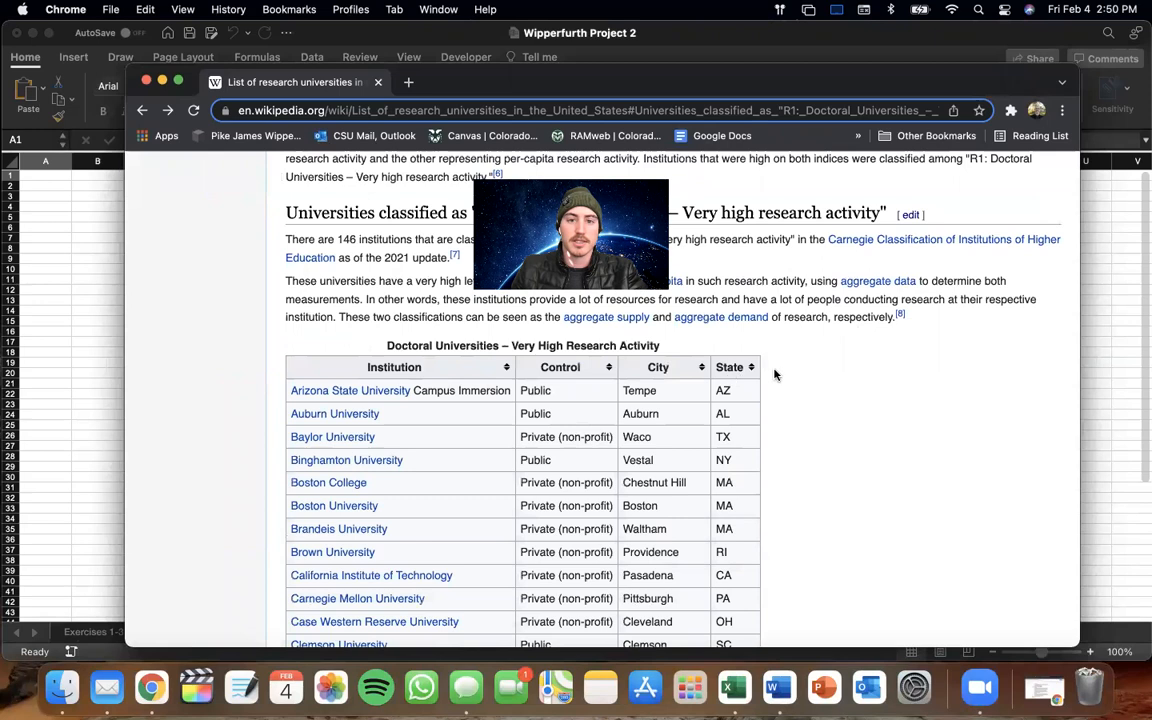
pyautogui.scroll(-3)
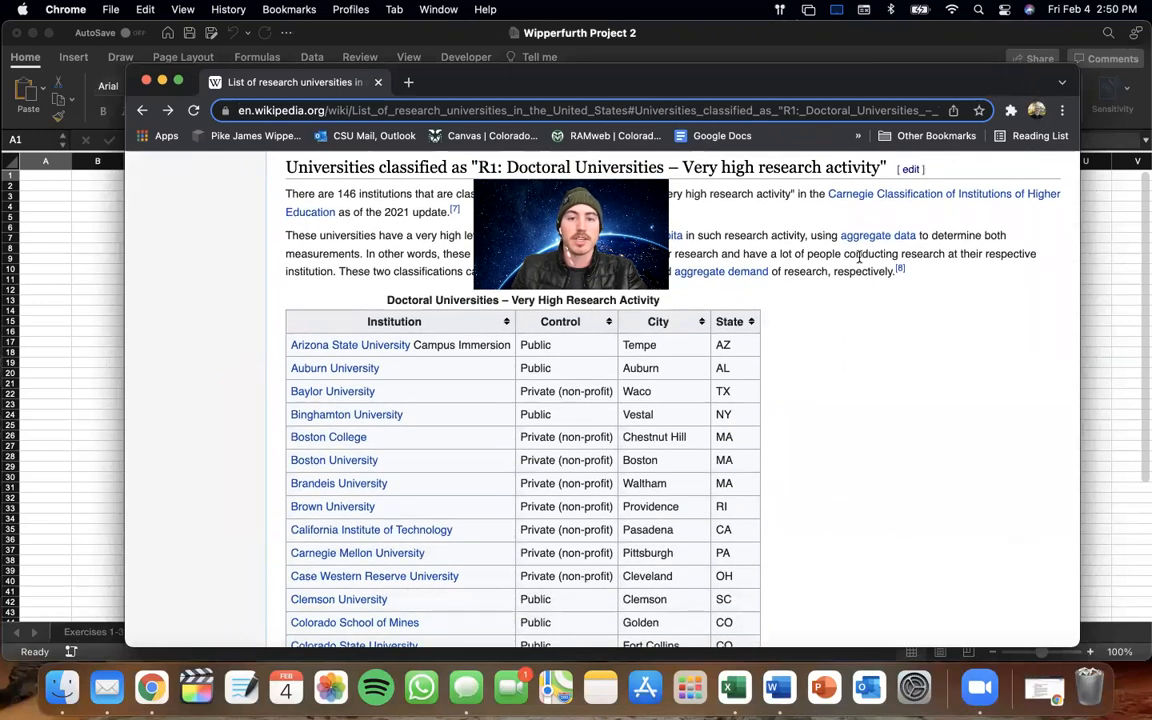
pyautogui.scroll(-3)
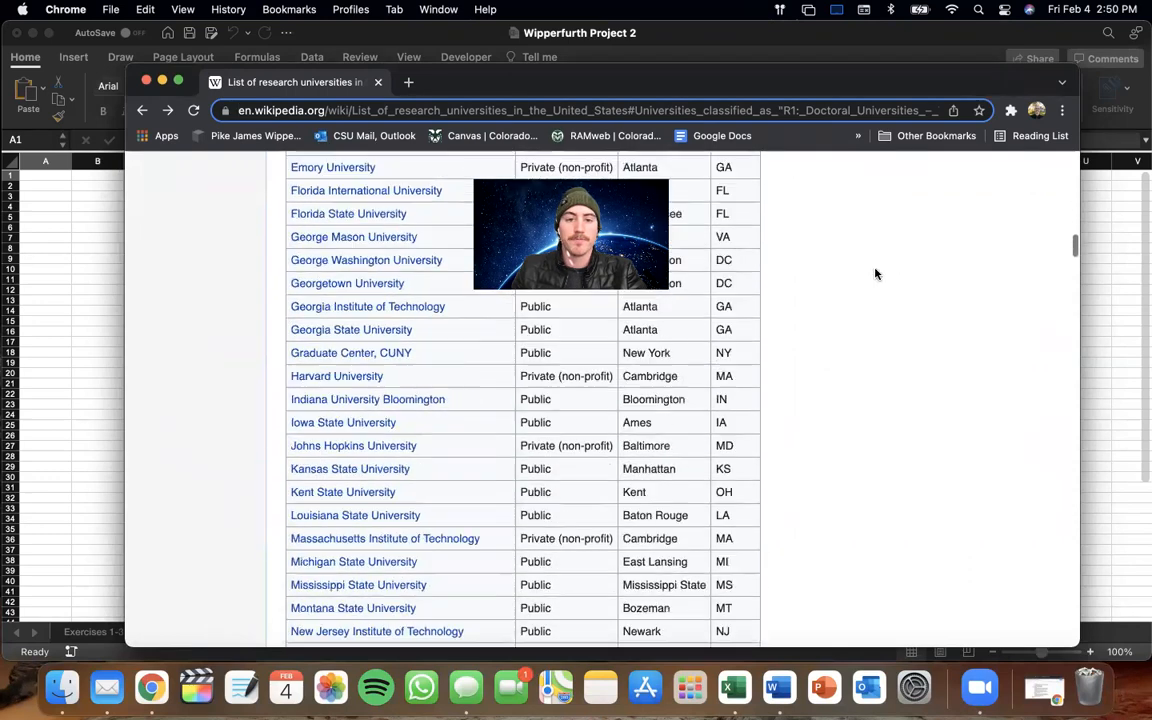
pyautogui.scroll(-3)
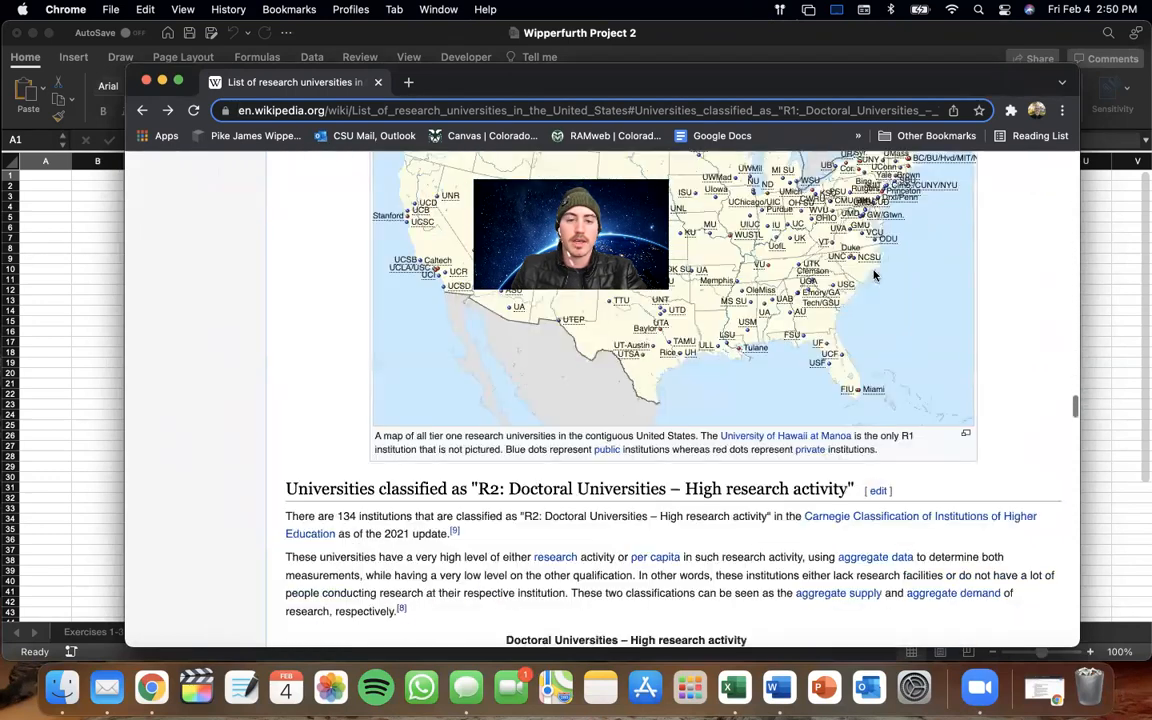
pyautogui.scroll(-3)
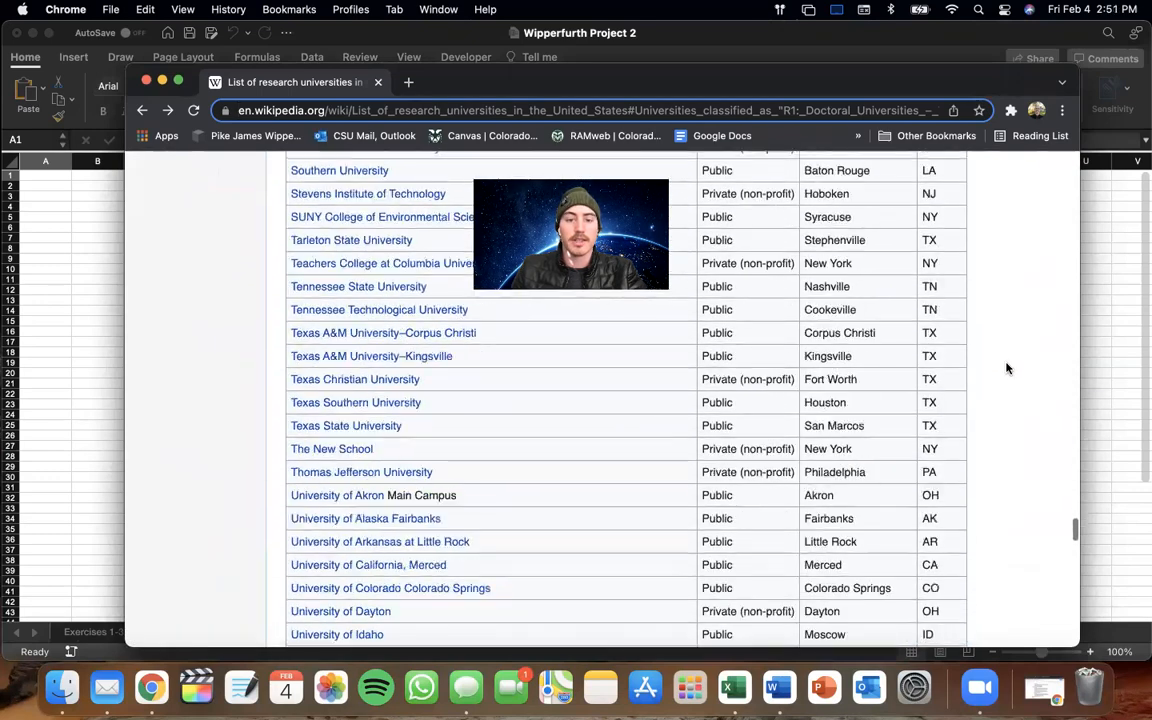
pyautogui.scroll(-3)
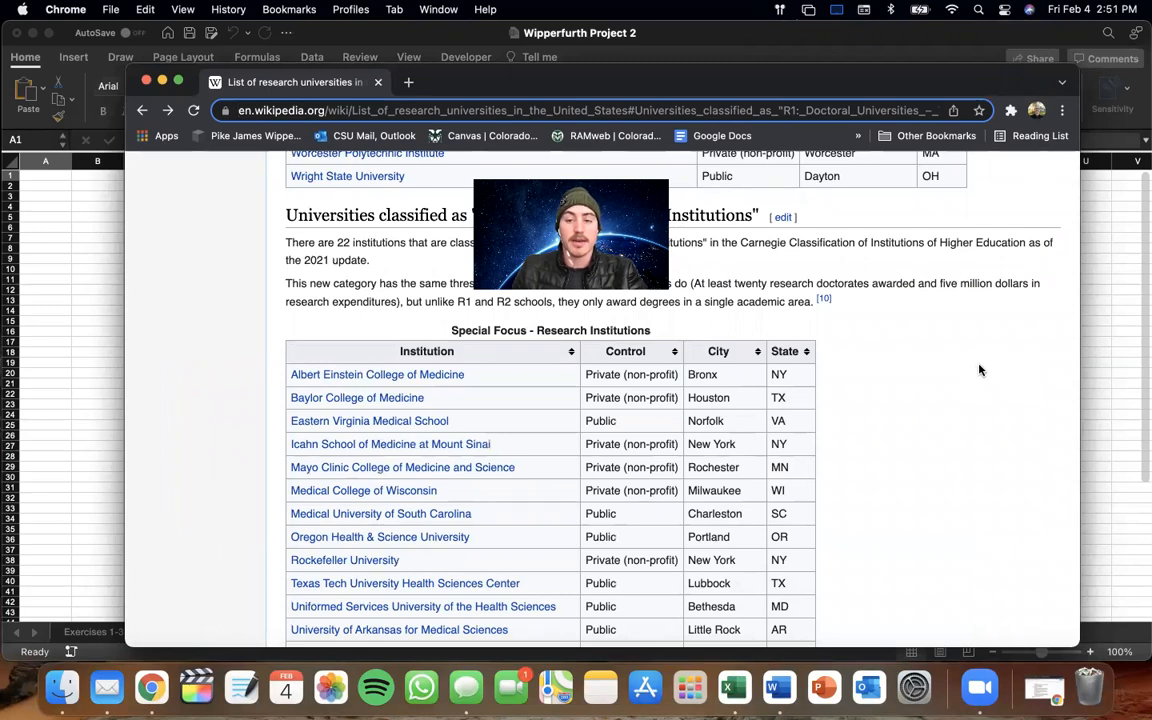
pyautogui.scroll(-3)
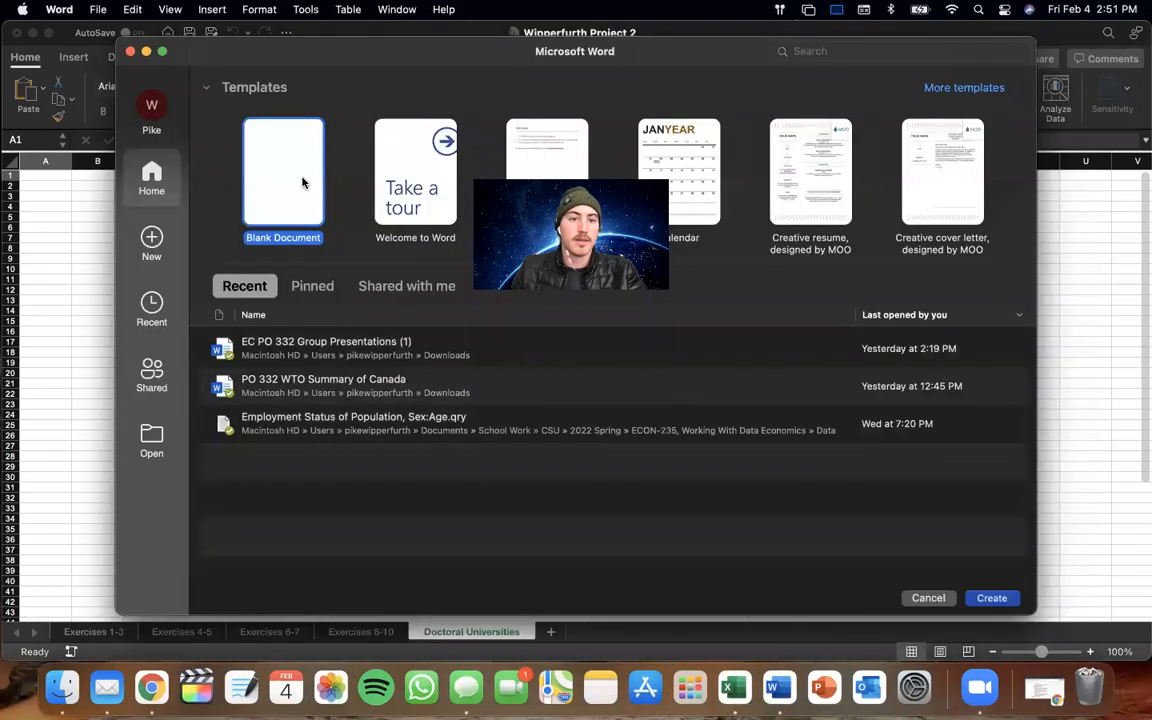
# Create a blank new Word document
pyautogui.click(283, 170)
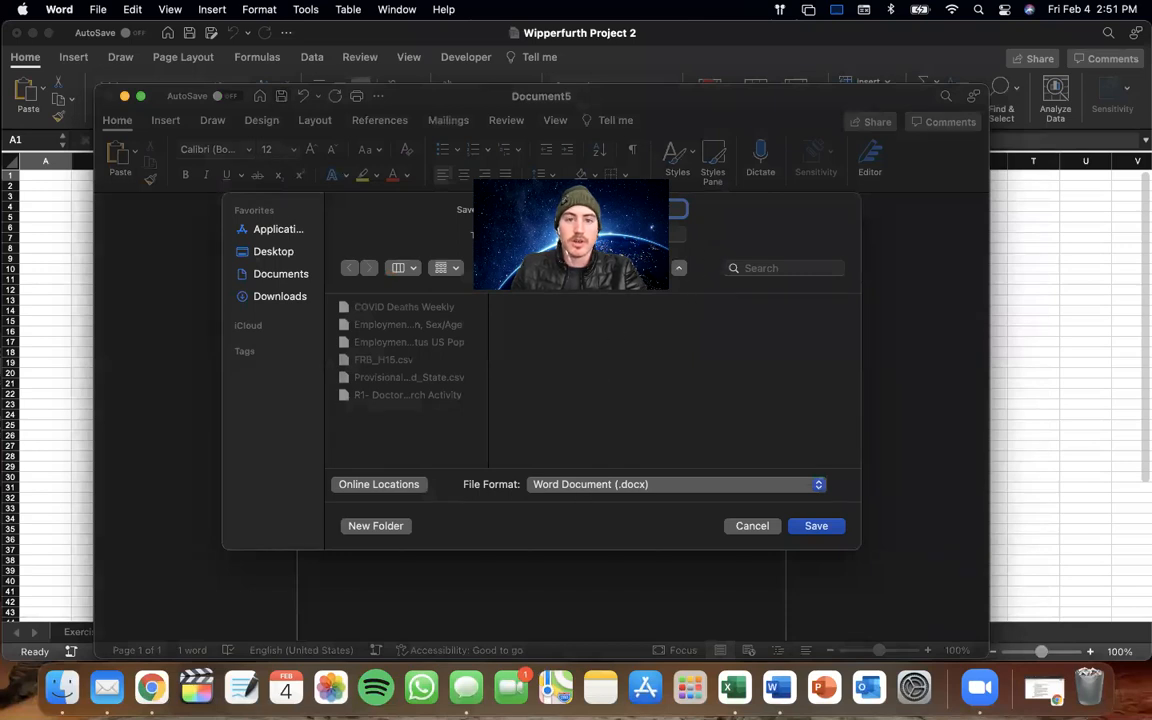
# Paste the Wikipedia URL and name the file 'R1 Table'
pyautogui.write('https')
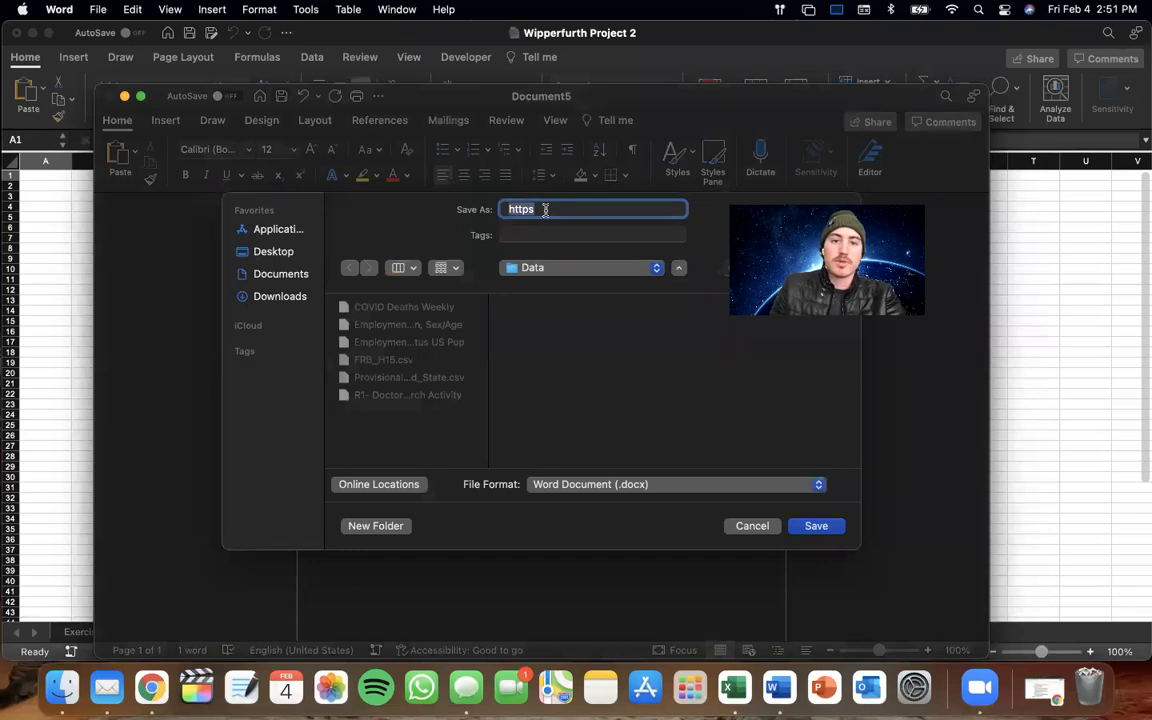
pyautogui.write('R1 T')
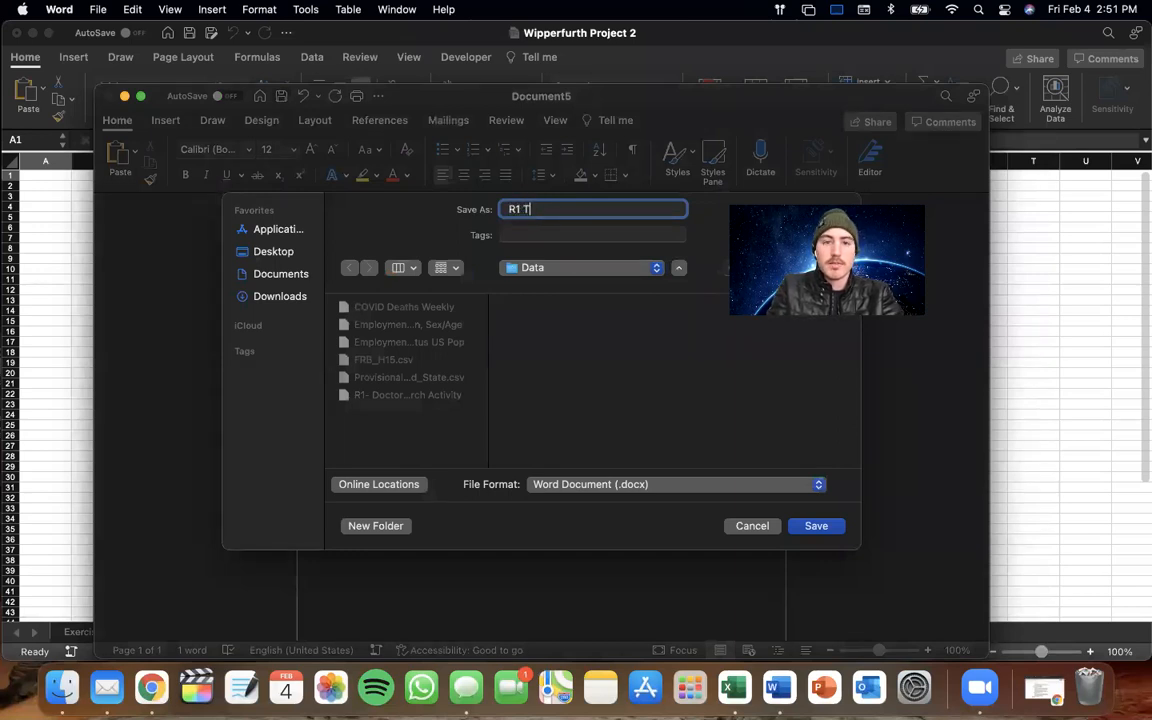
pyautogui.write('able')
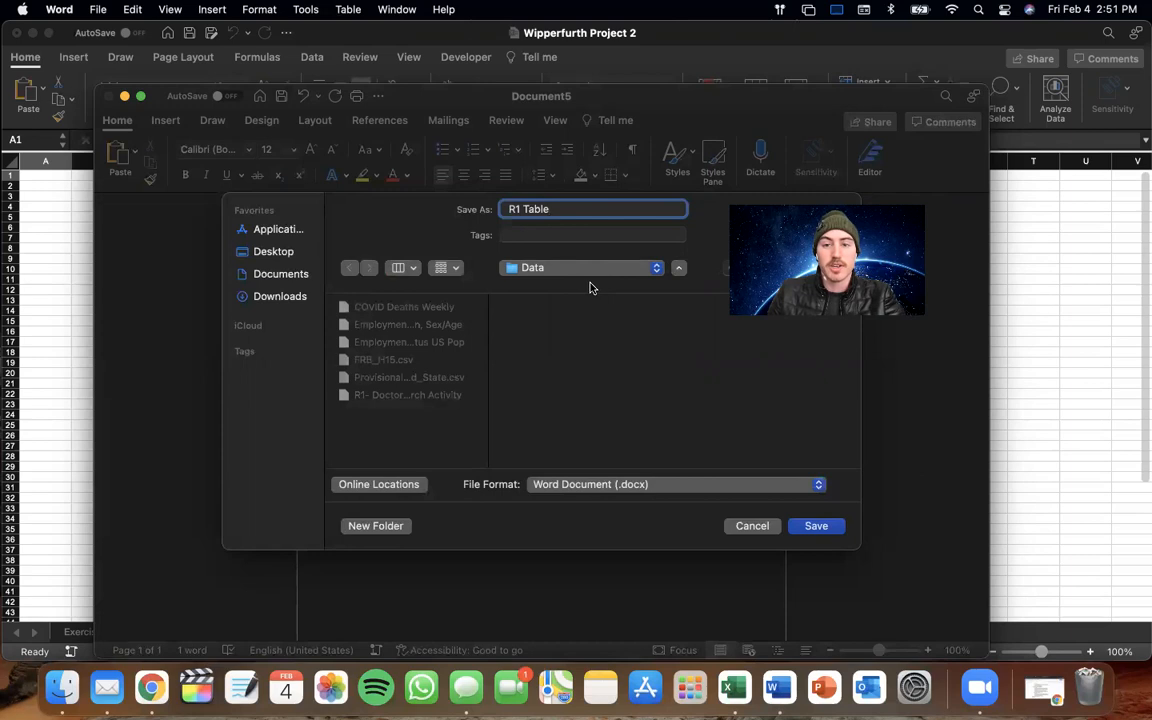
pyautogui.moveTo(675, 381)
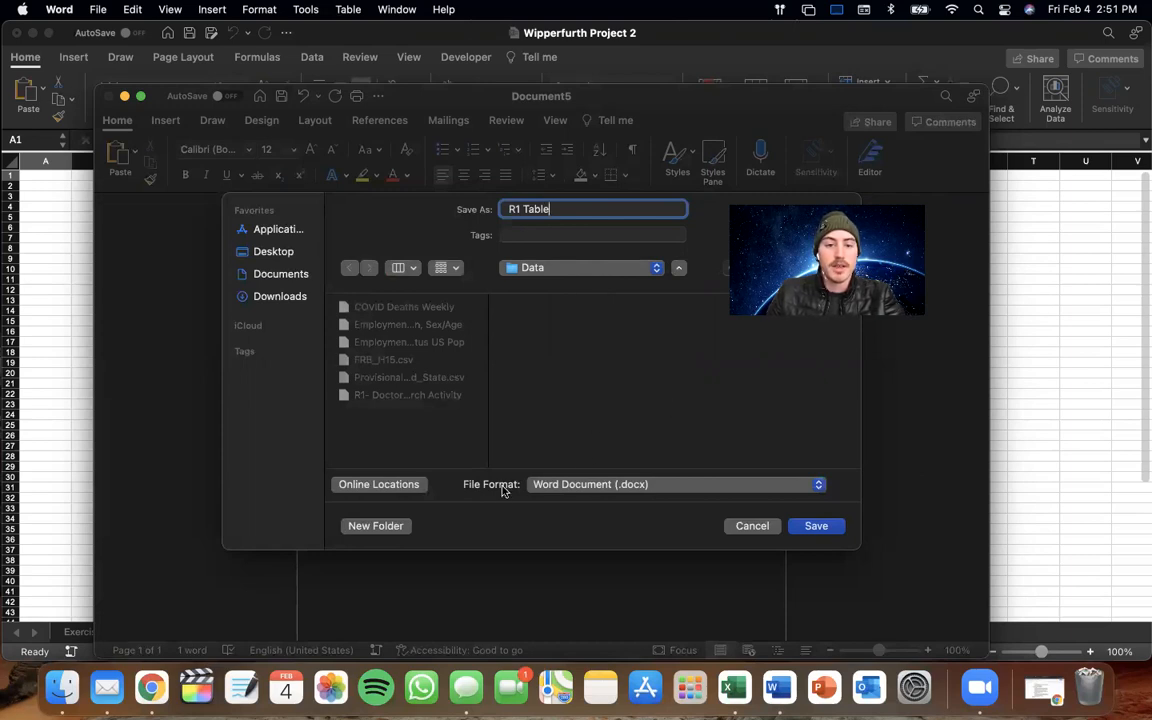
# Save it as Plain Text (.txt) and accept the conversion settings
pyautogui.click(677, 484)
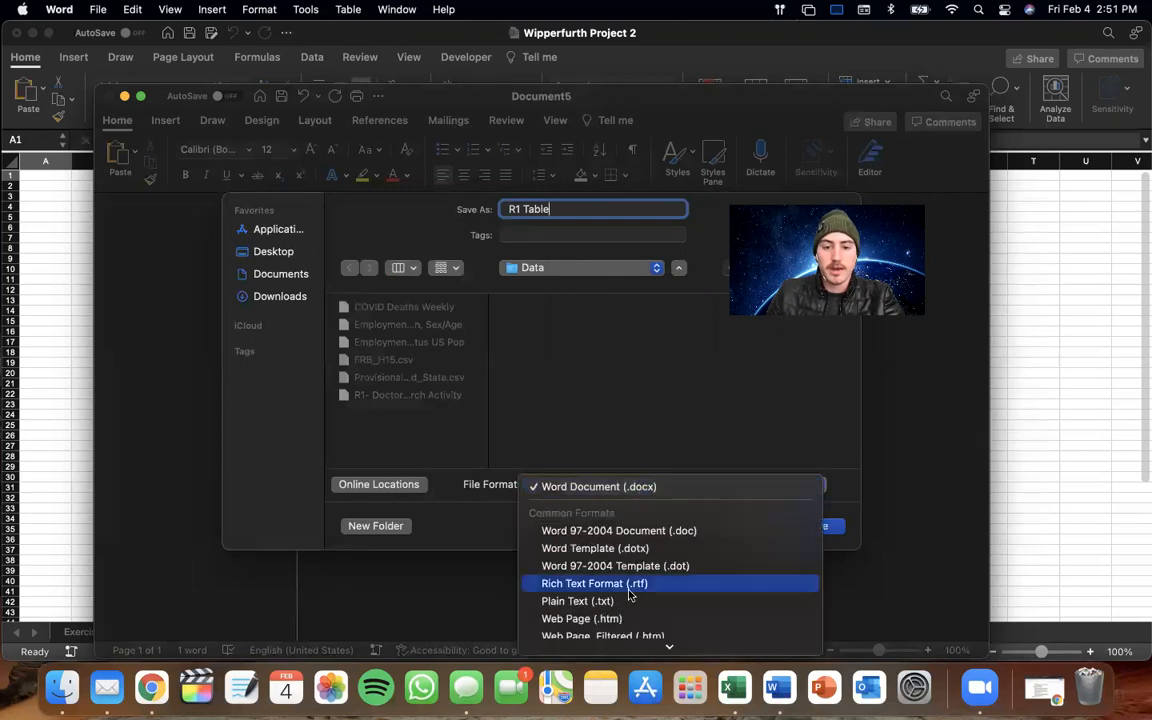
pyautogui.click(577, 600)
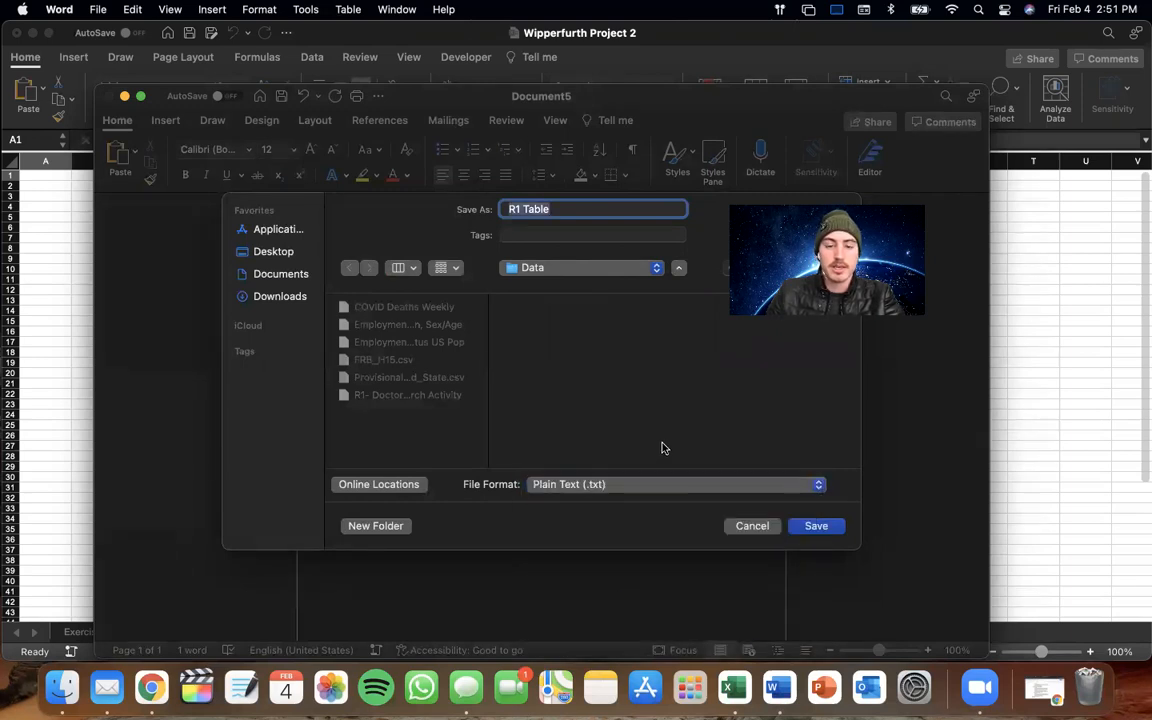
pyautogui.click(816, 525)
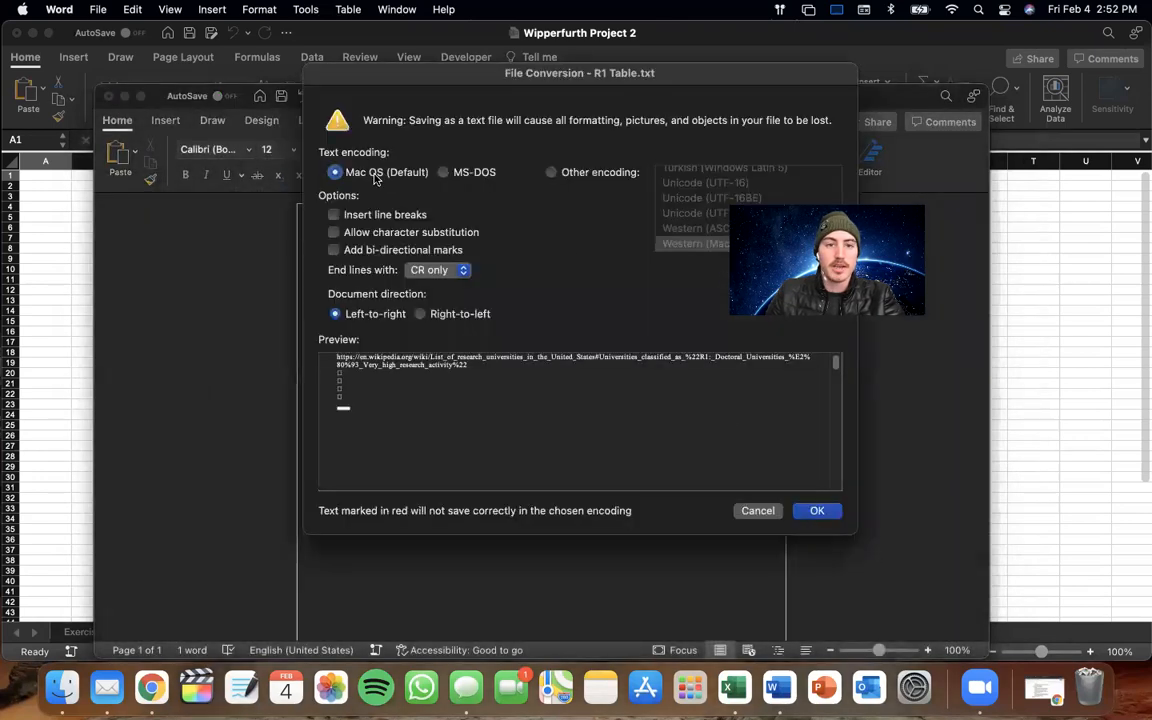
pyautogui.moveTo(404, 178)
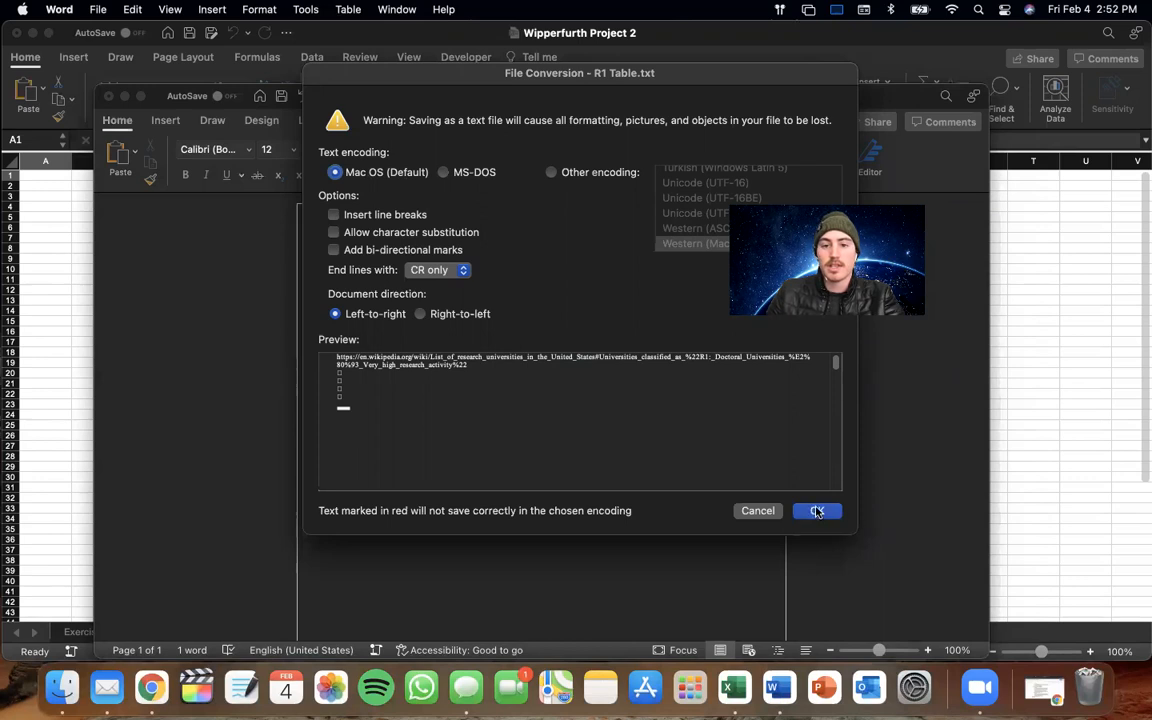
pyautogui.click(817, 510)
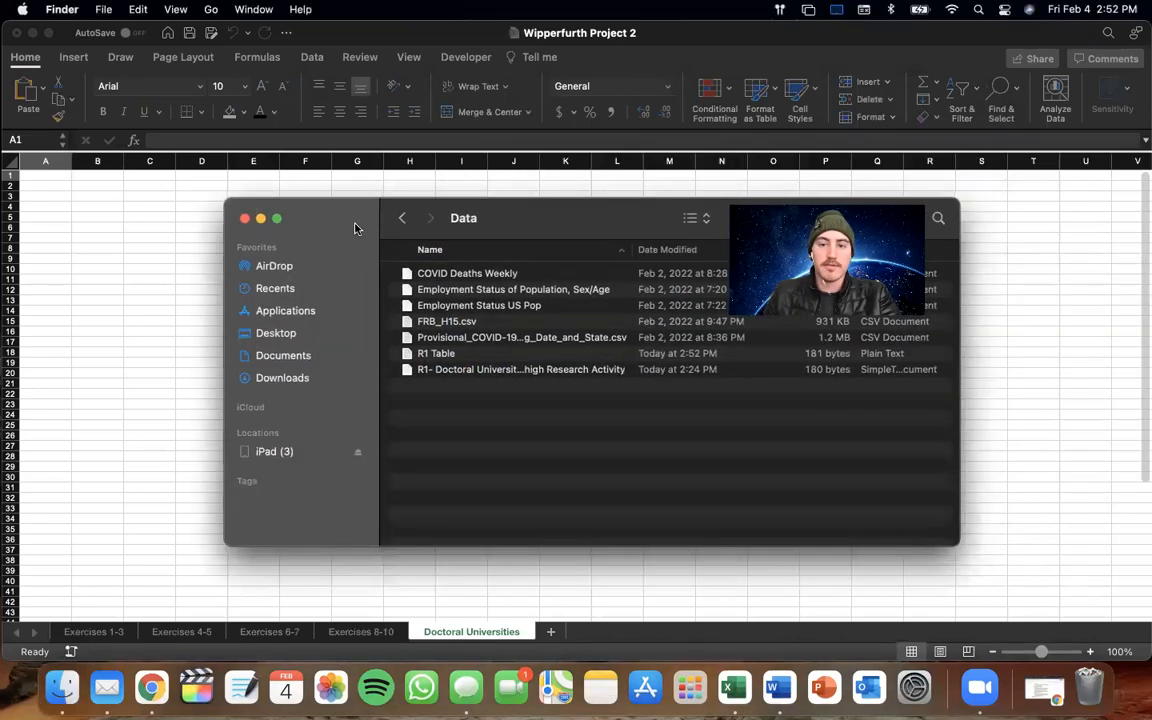
# Open R1 Table's info in Finder and enter the 'iqy' extension
pyautogui.click(437, 353)
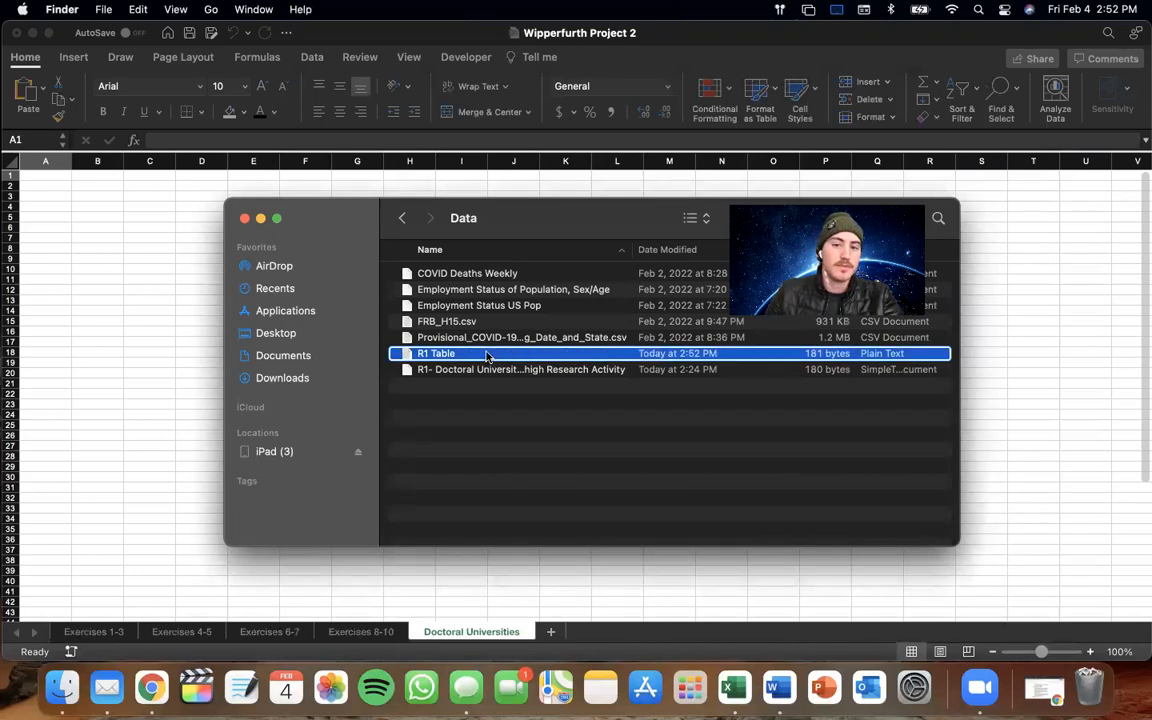
pyautogui.rightClick(437, 353)
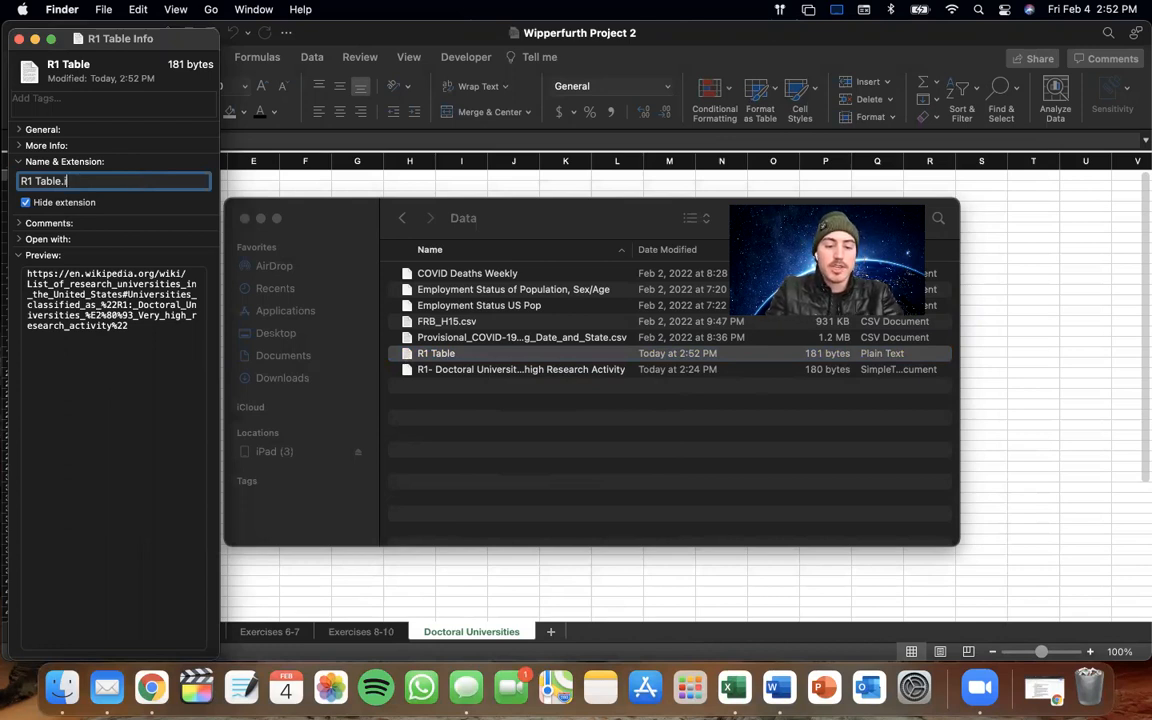
pyautogui.write('iqy')
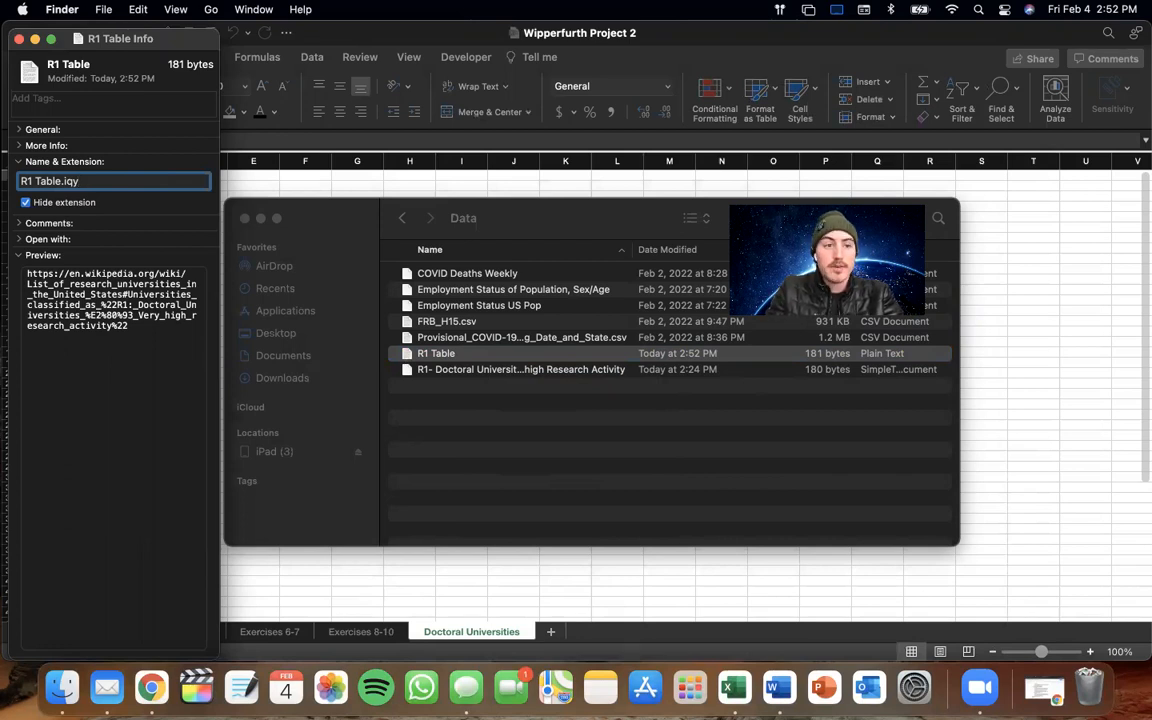
# Confirm the .iqy extension change and return to the Excel sheet
pyautogui.press('Return')
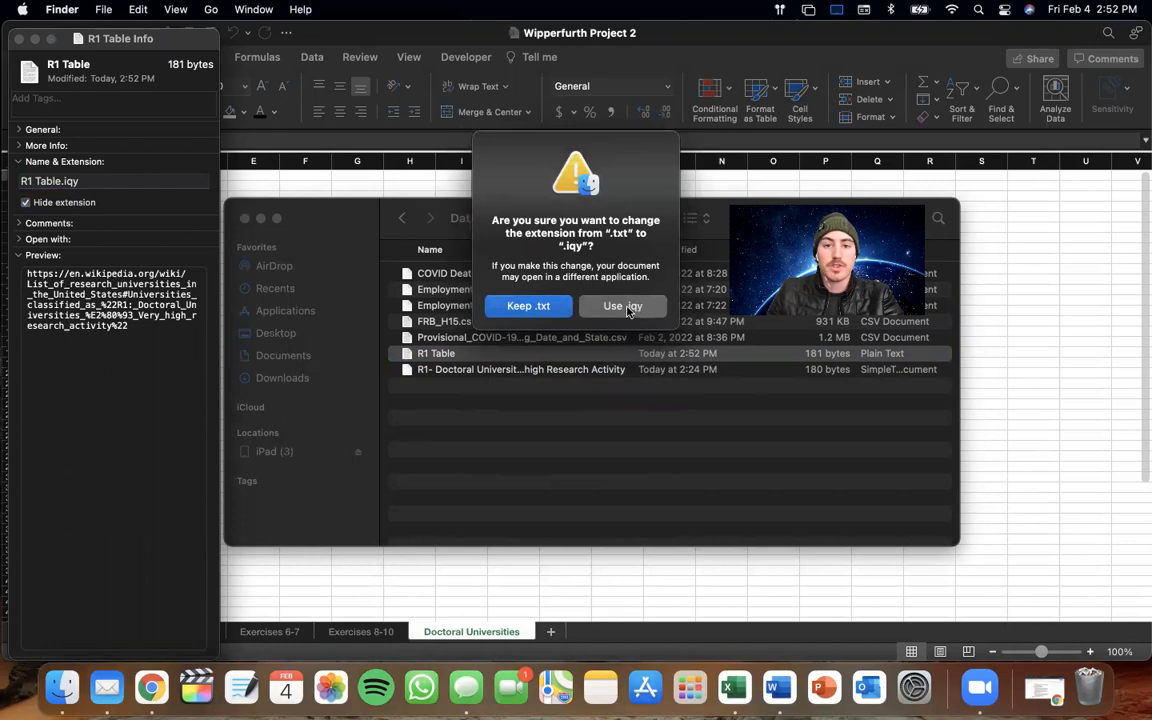
pyautogui.click(622, 306)
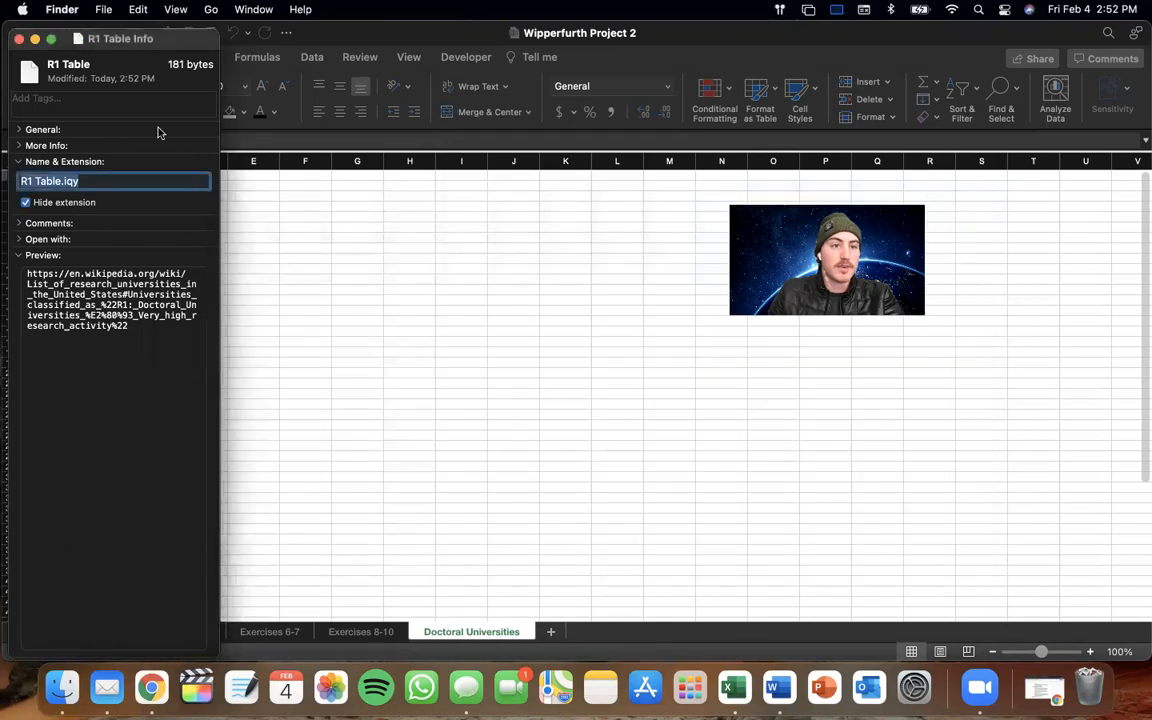
pyautogui.click(18, 38)
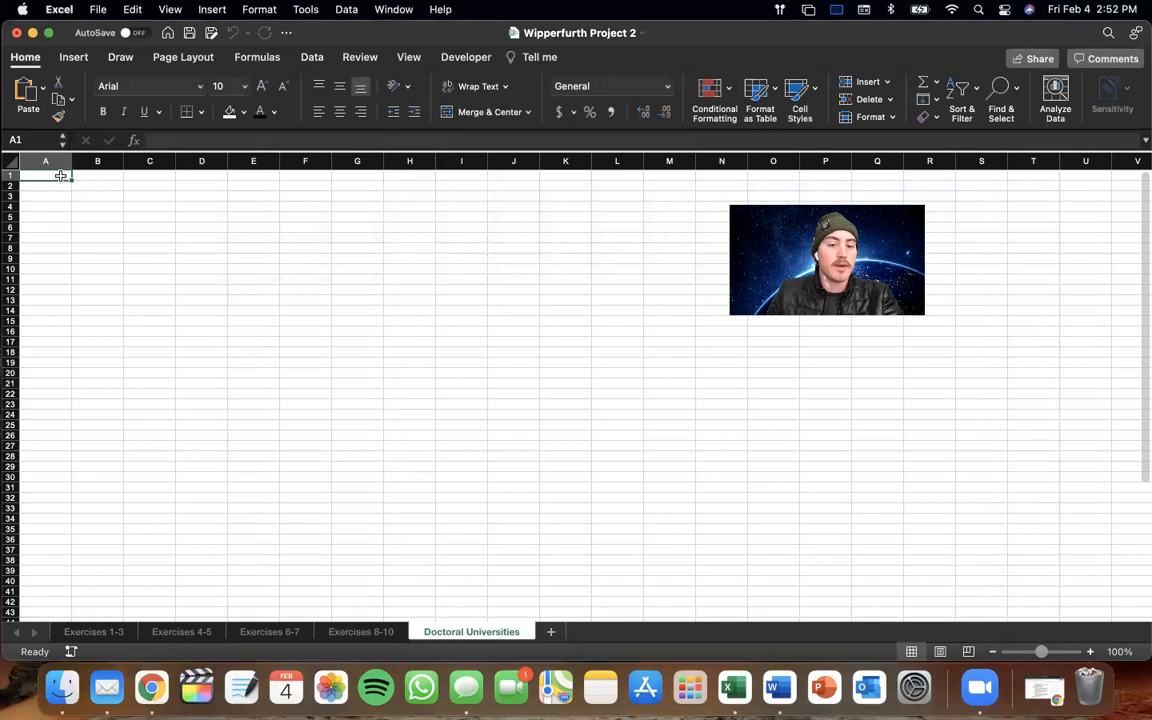
pyautogui.moveTo(323, 376)
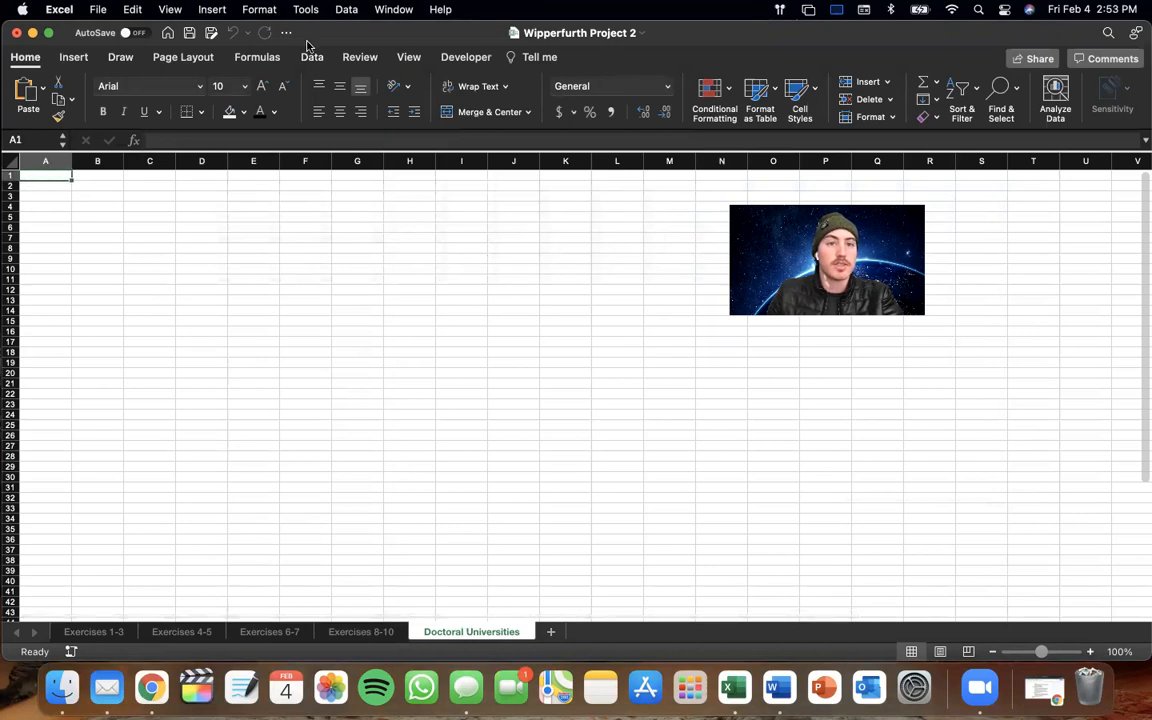
# Run a saved query from the Data menu, browsing to the Data folder
pyautogui.click(346, 9)
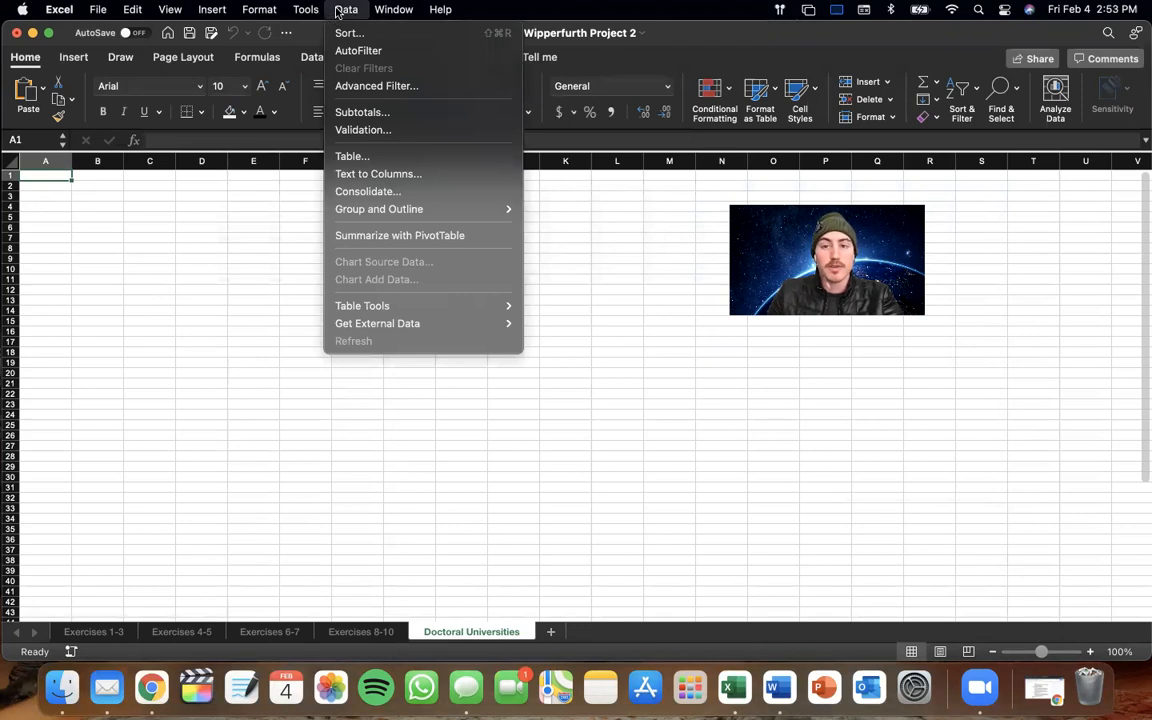
pyautogui.moveTo(391, 305)
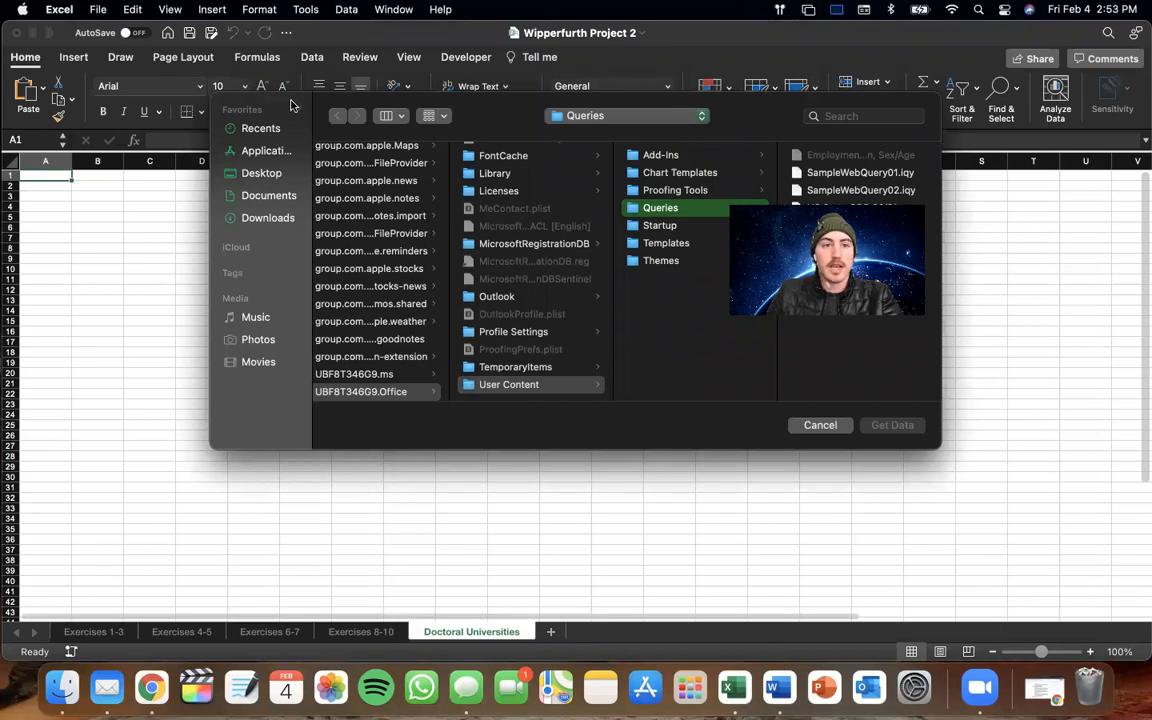
pyautogui.click(269, 195)
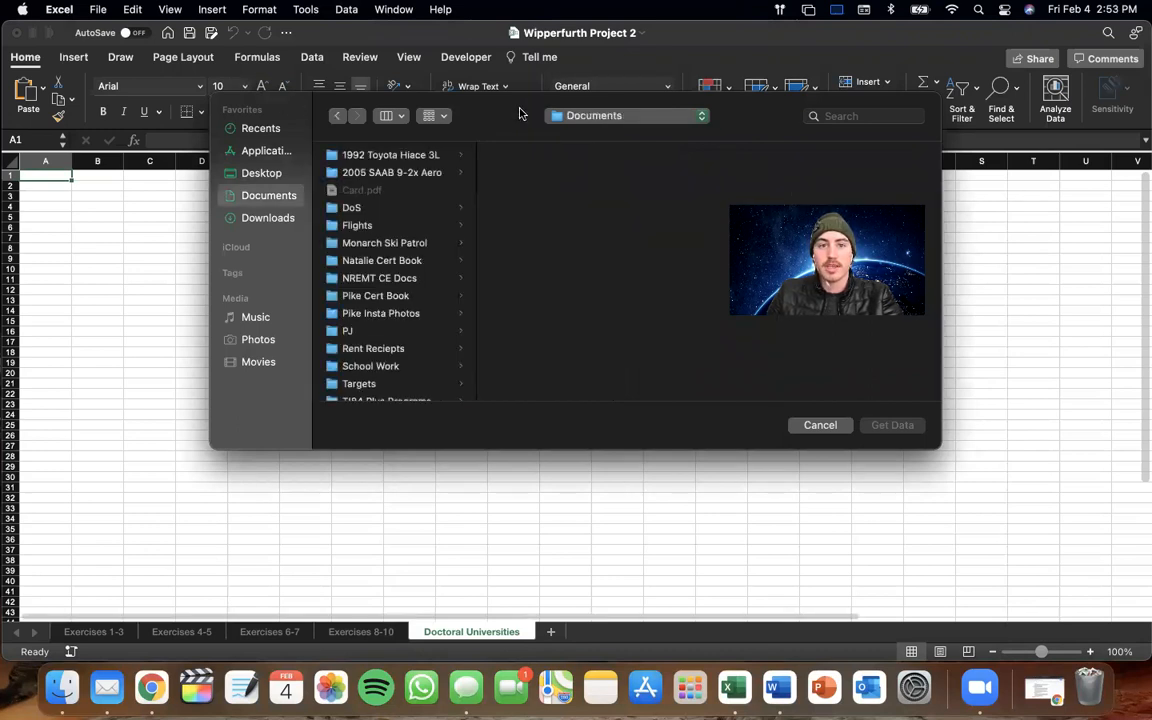
pyautogui.click(820, 425)
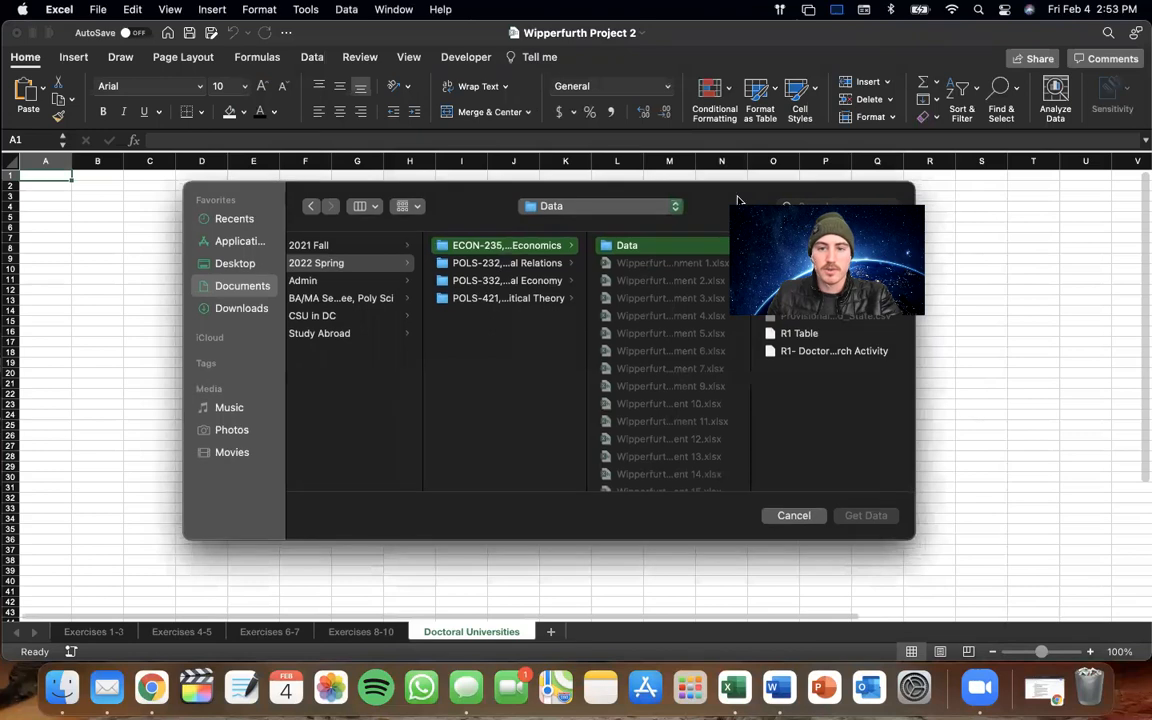
# Select the R1 Table query, get its data and place it at cell A1
pyautogui.click(607, 333)
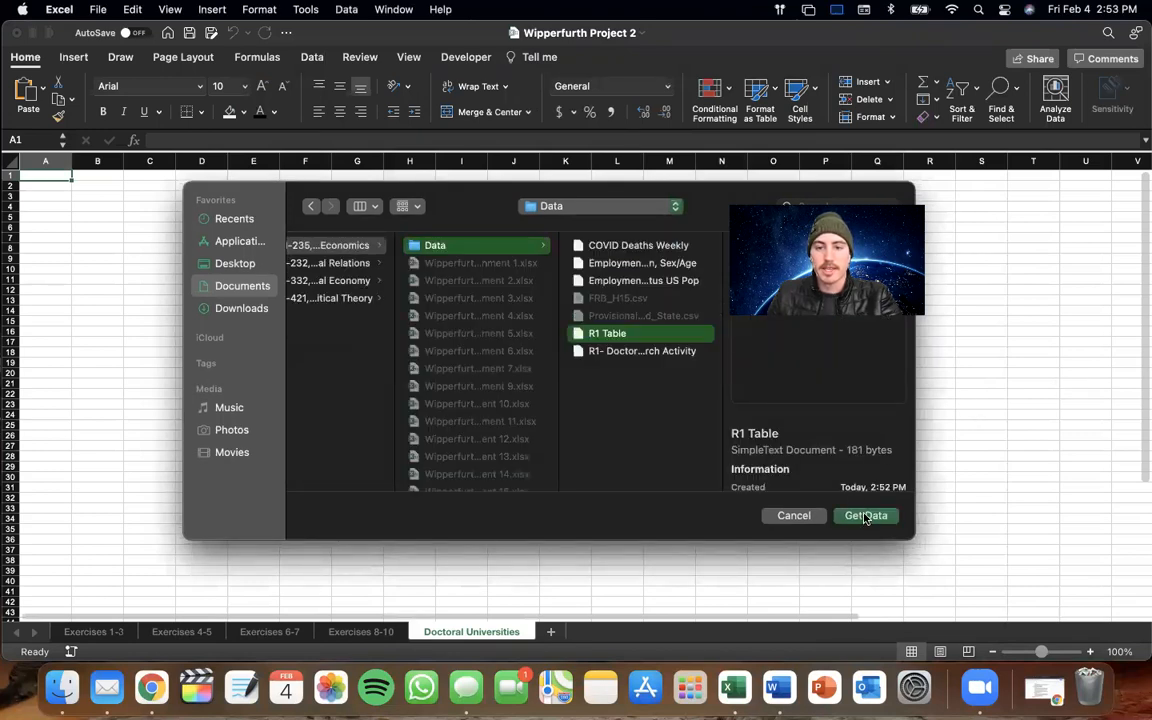
pyautogui.click(865, 515)
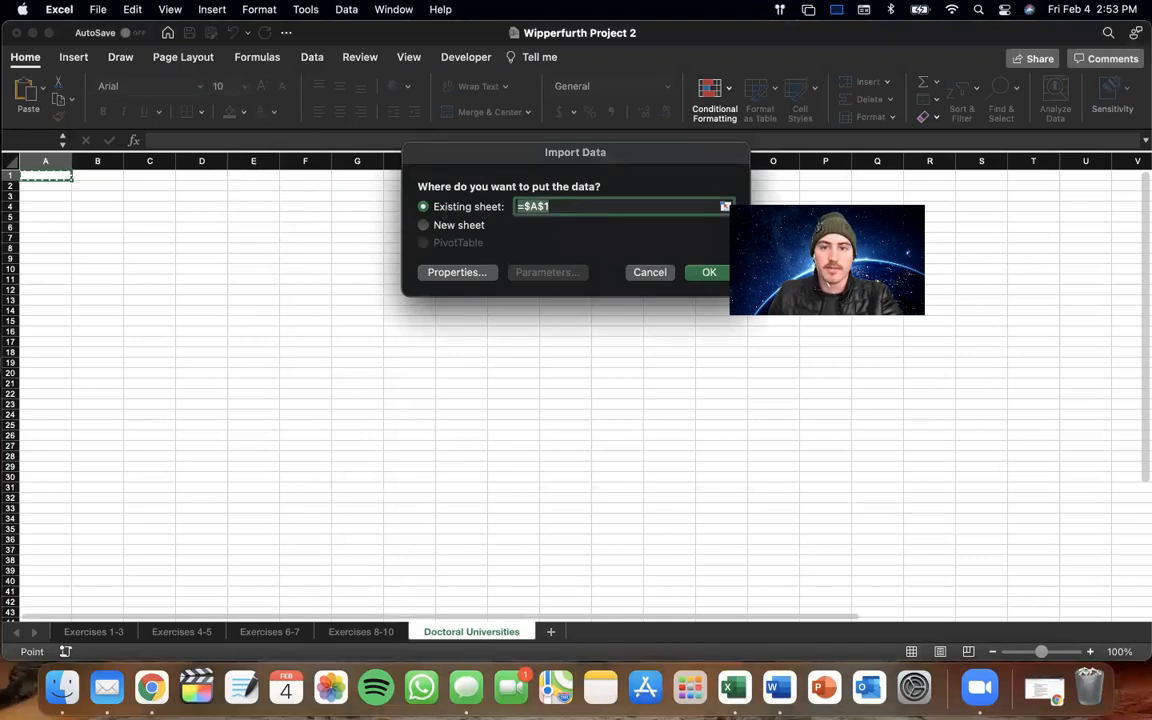
pyautogui.click(709, 272)
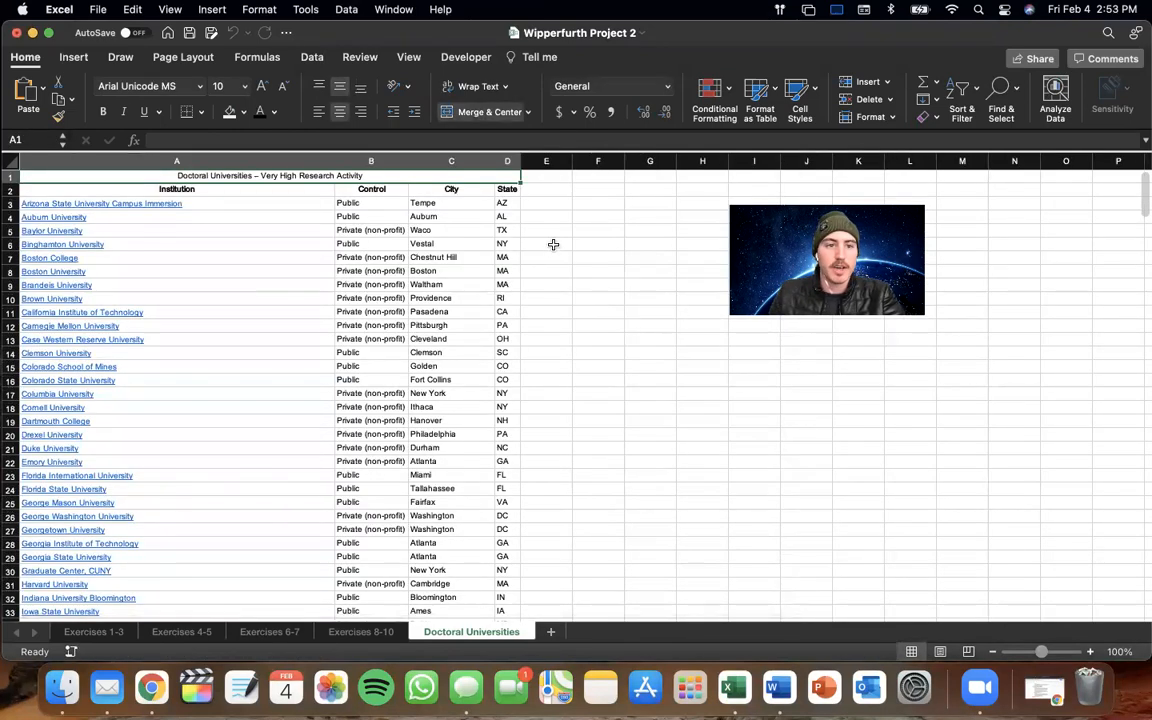
# Review the imported R1 table down to the High research activity heading
pyautogui.click(546, 243)
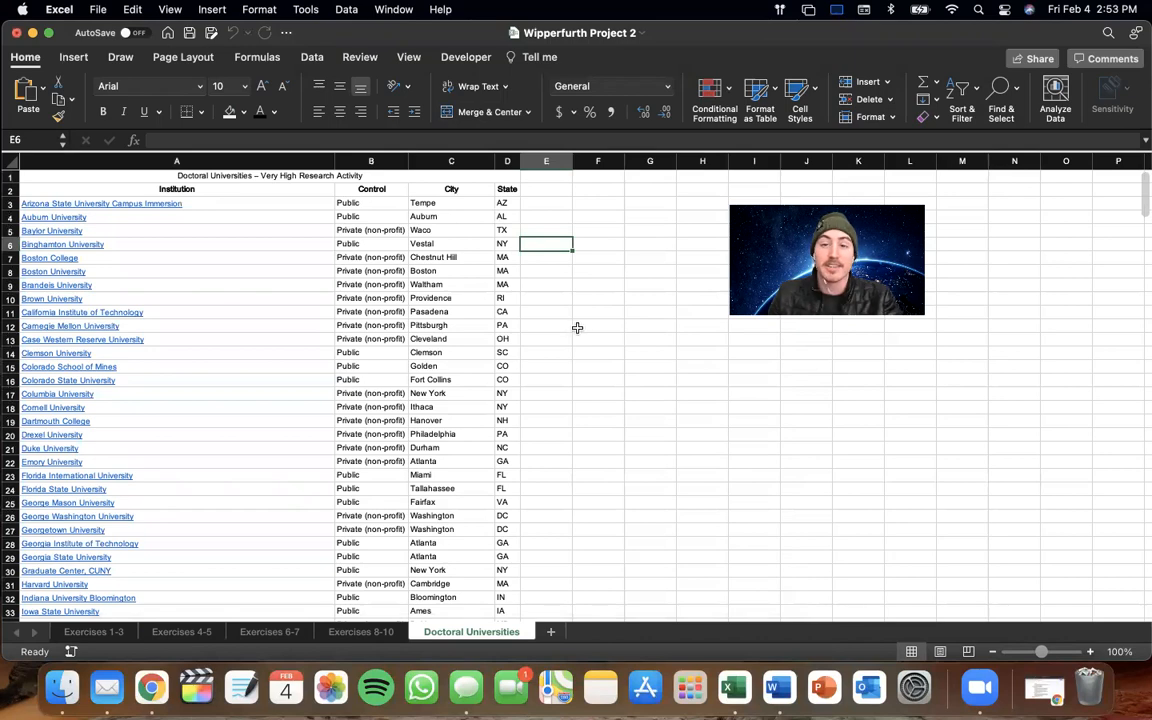
pyautogui.scroll(-3)
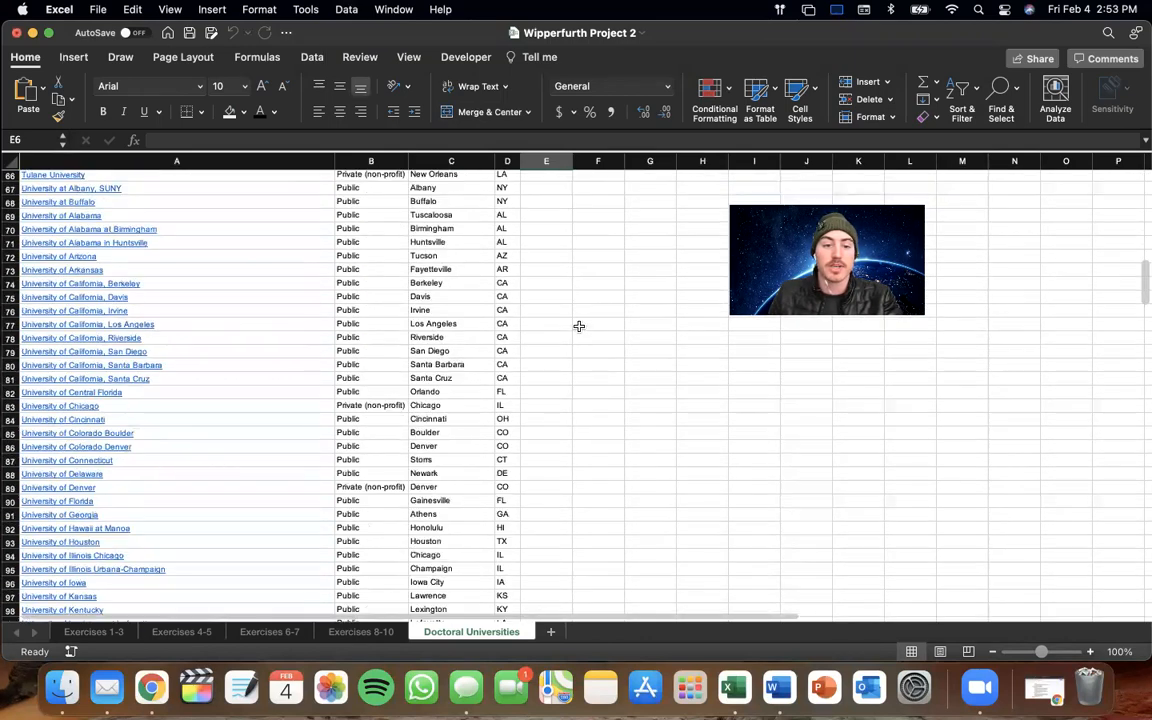
pyautogui.scroll(-3)
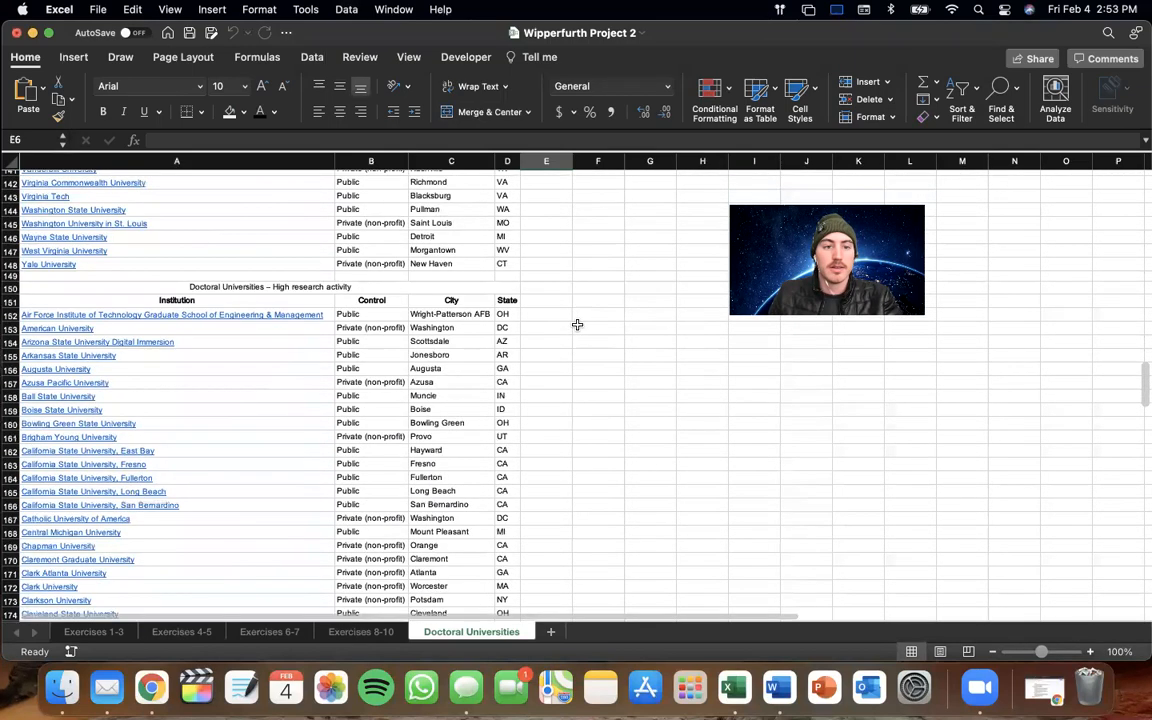
pyautogui.click(175, 287)
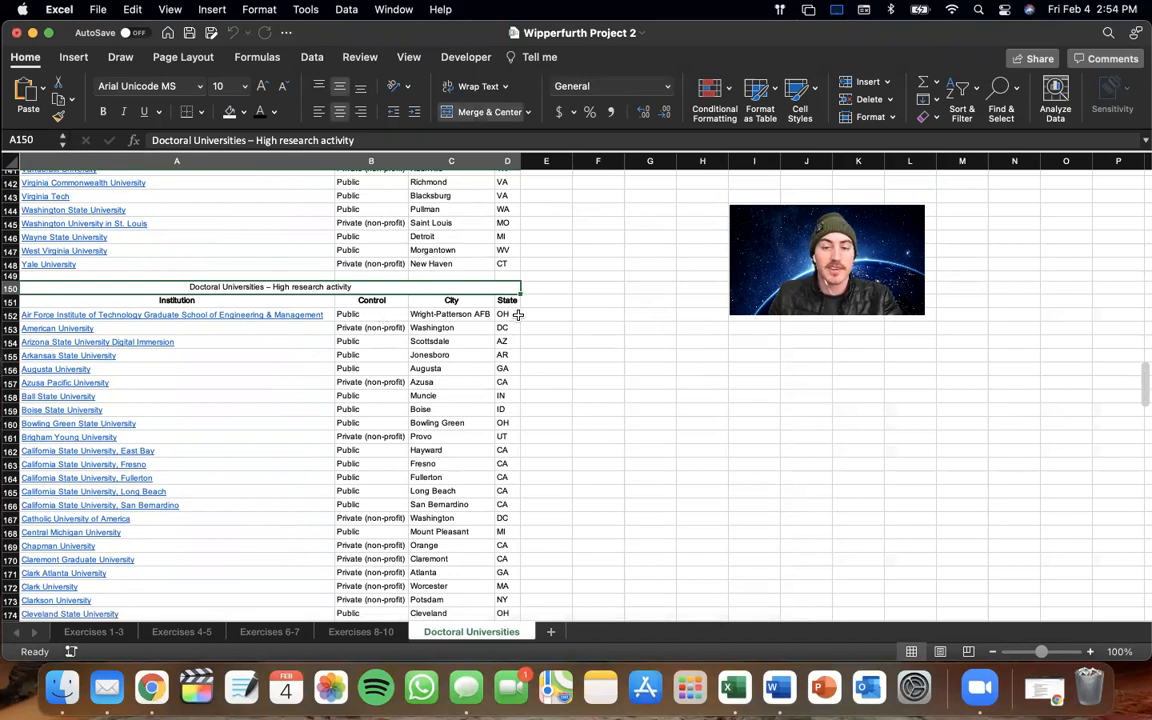
# Scroll through the remaining research institution tables to row 310
pyautogui.scroll(-3)
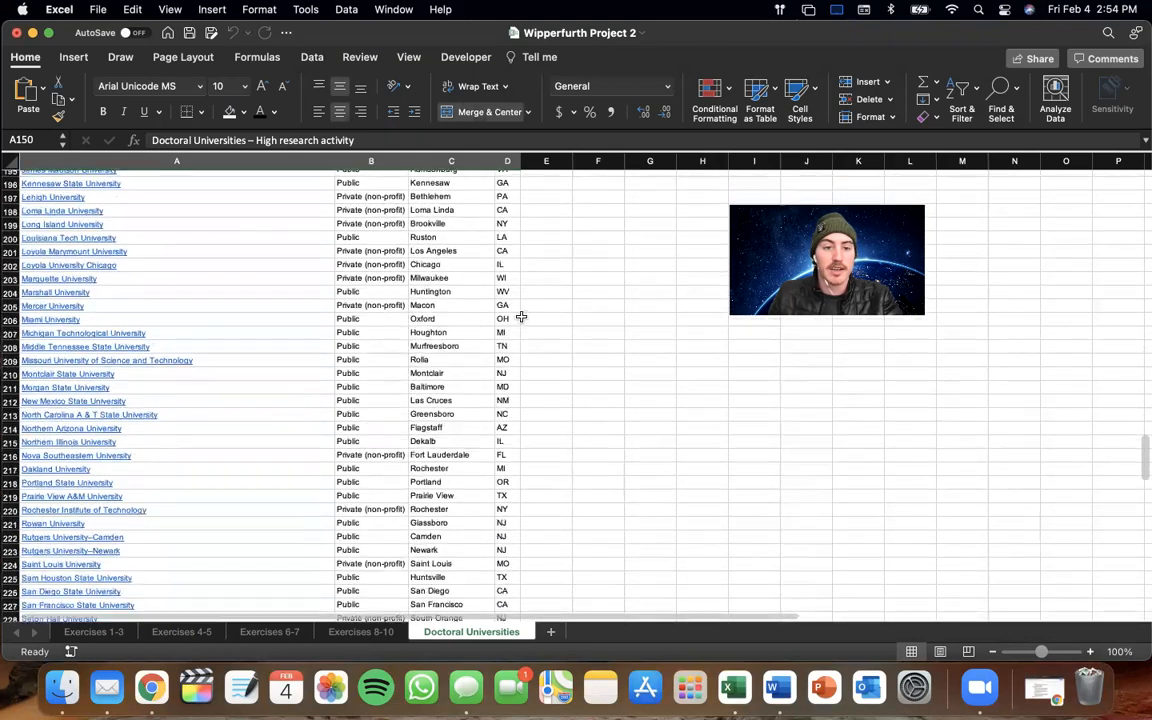
pyautogui.scroll(-3)
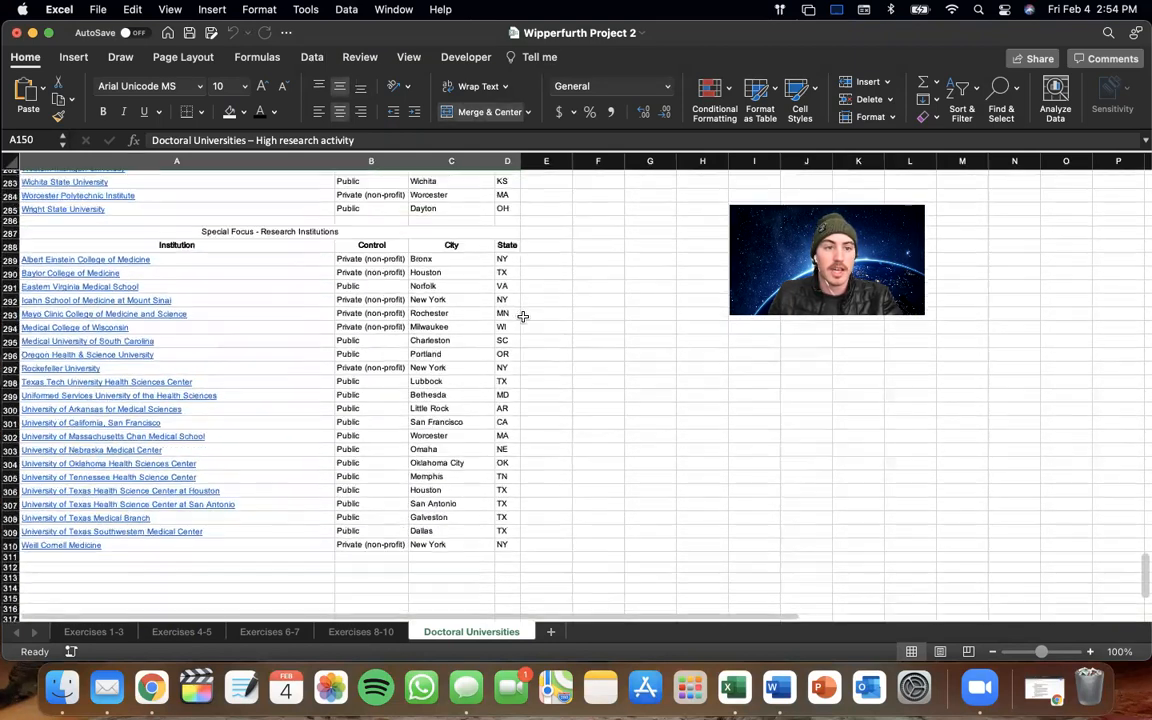
pyautogui.scroll(3)
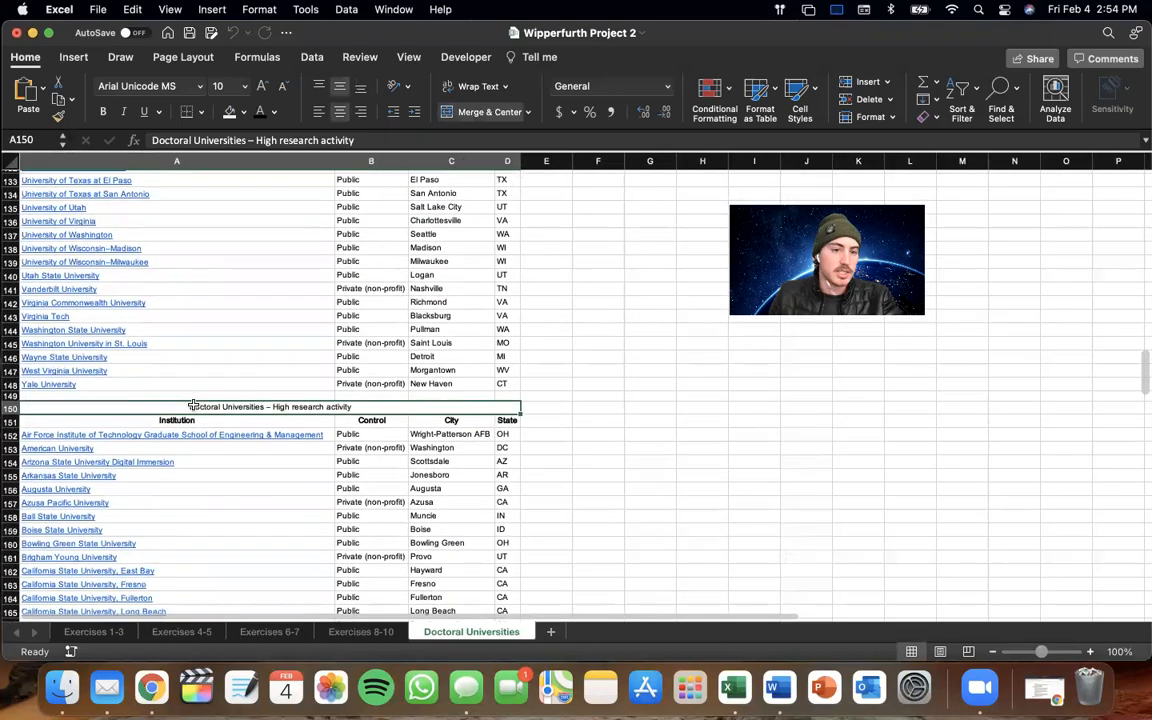
pyautogui.scroll(-3)
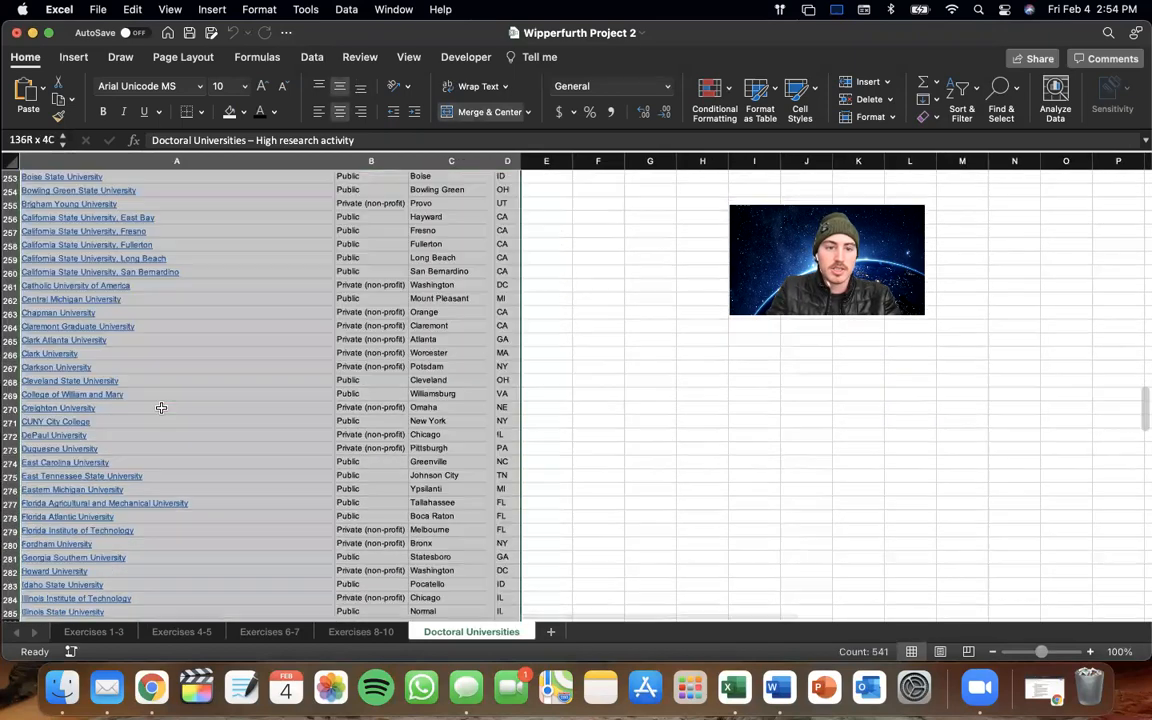
pyautogui.scroll(-3)
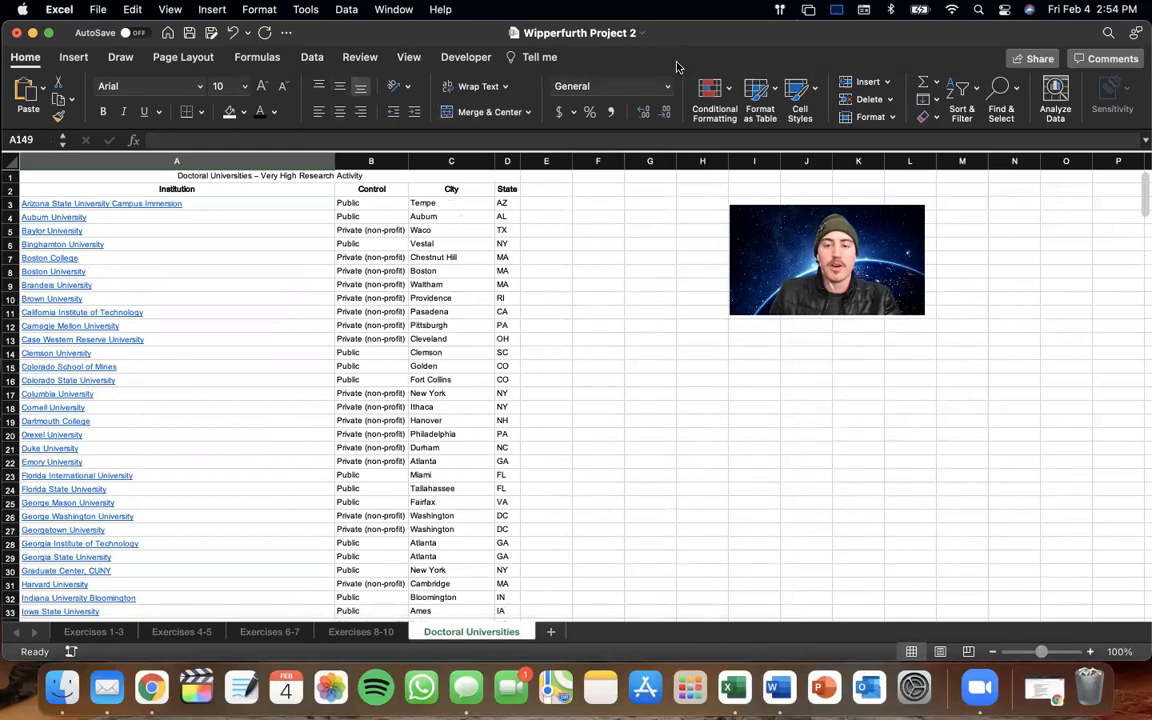
pyautogui.moveTo(667, 76)
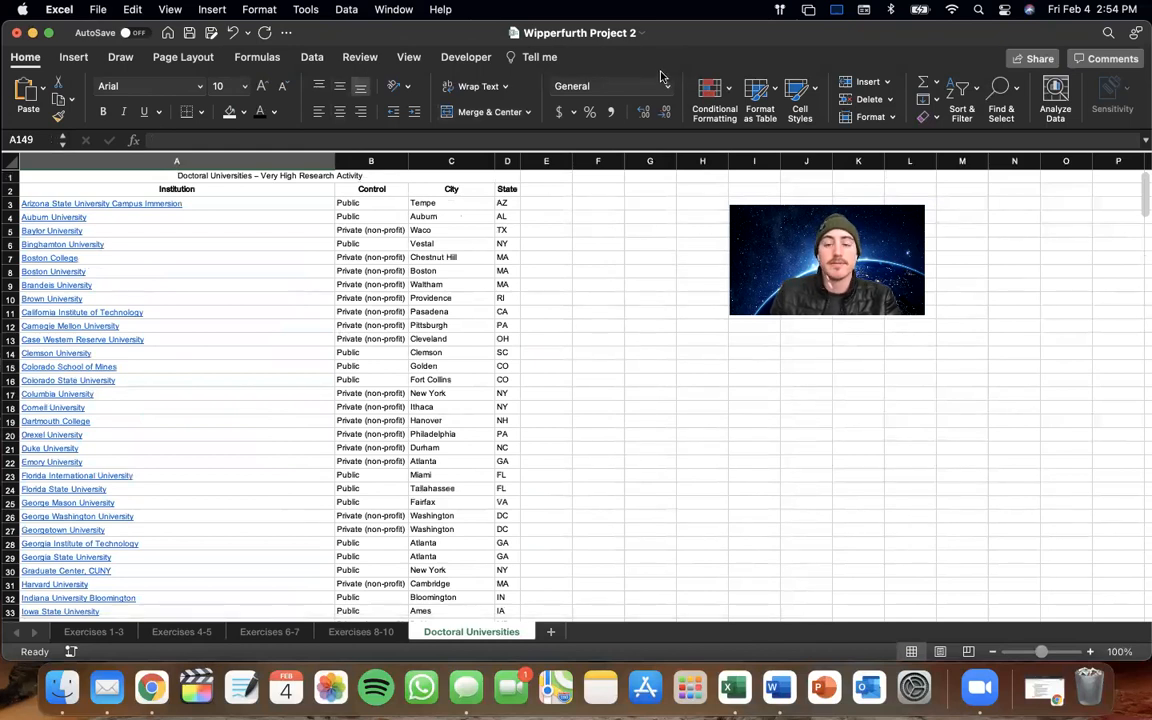